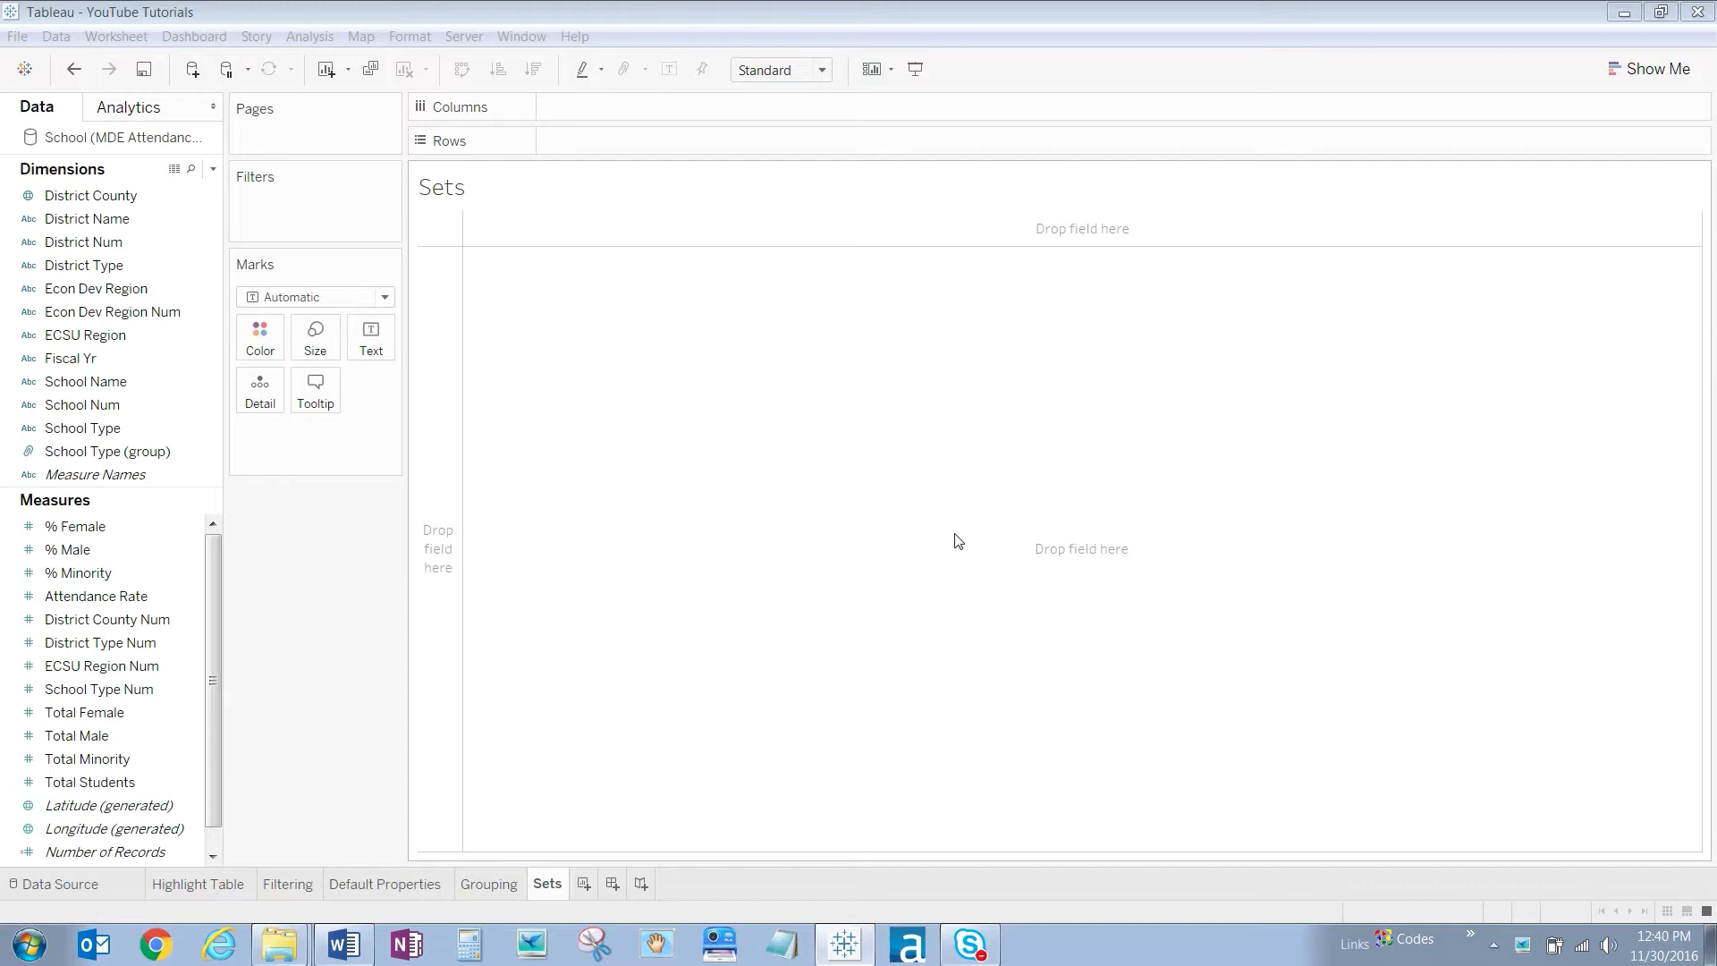
mouse_move(804, 542)
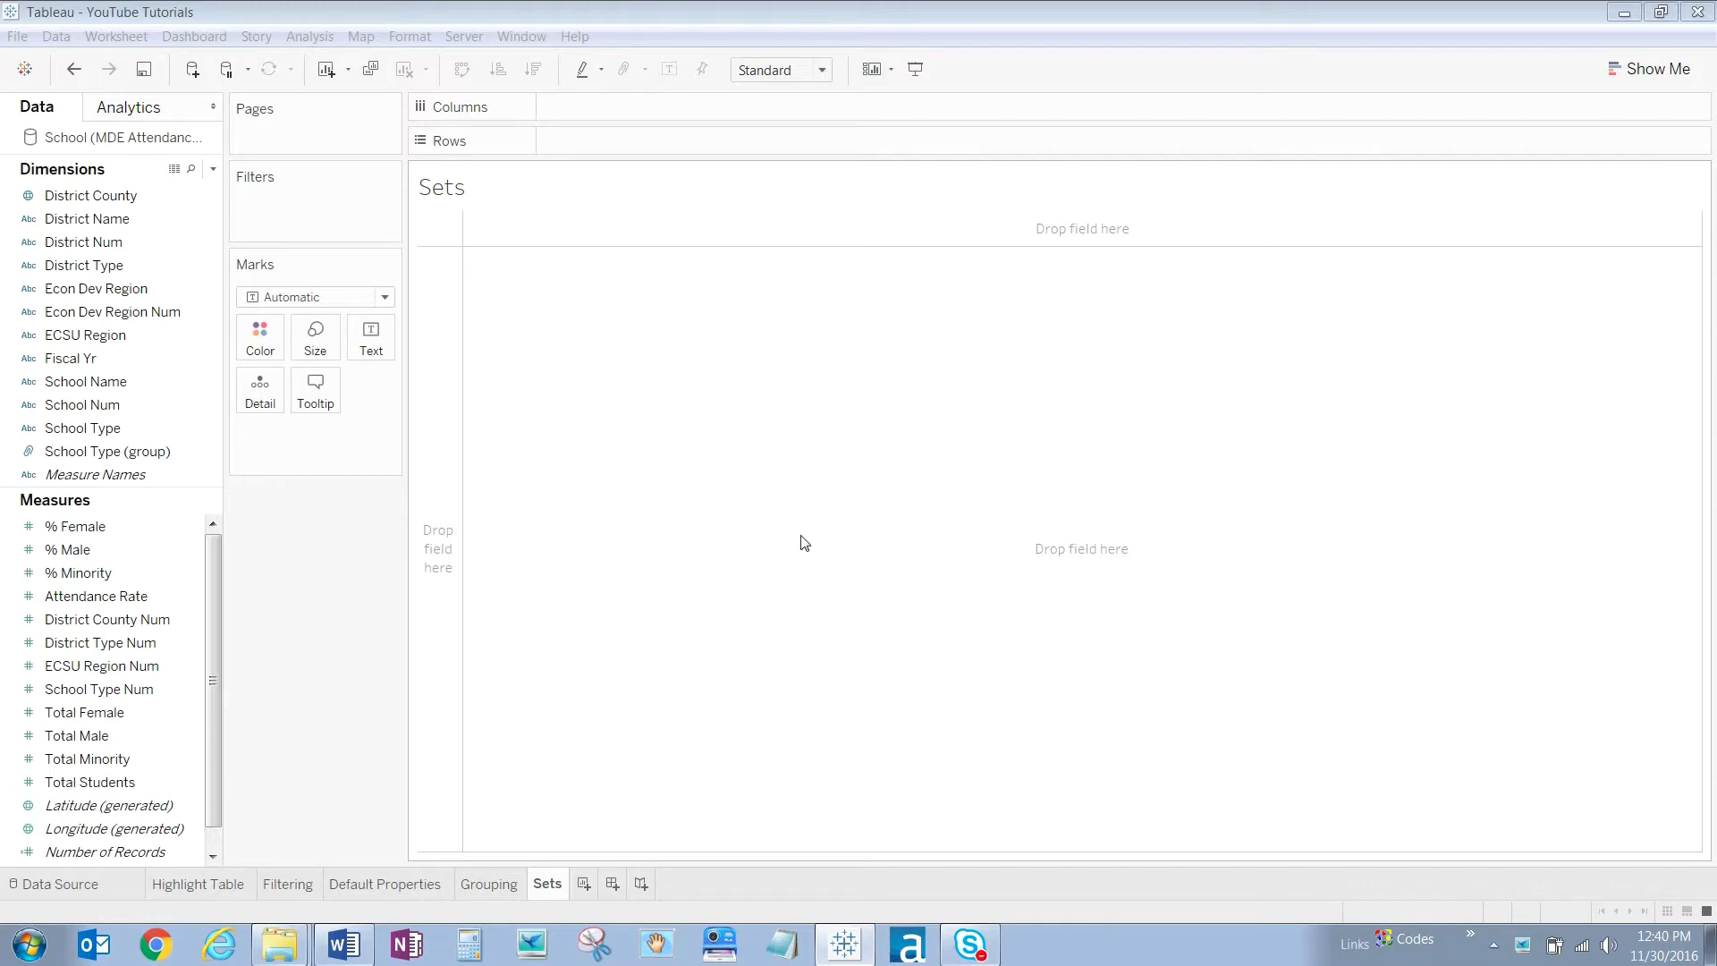
Start creating a set from the School Type (group) field
left_click(105, 451)
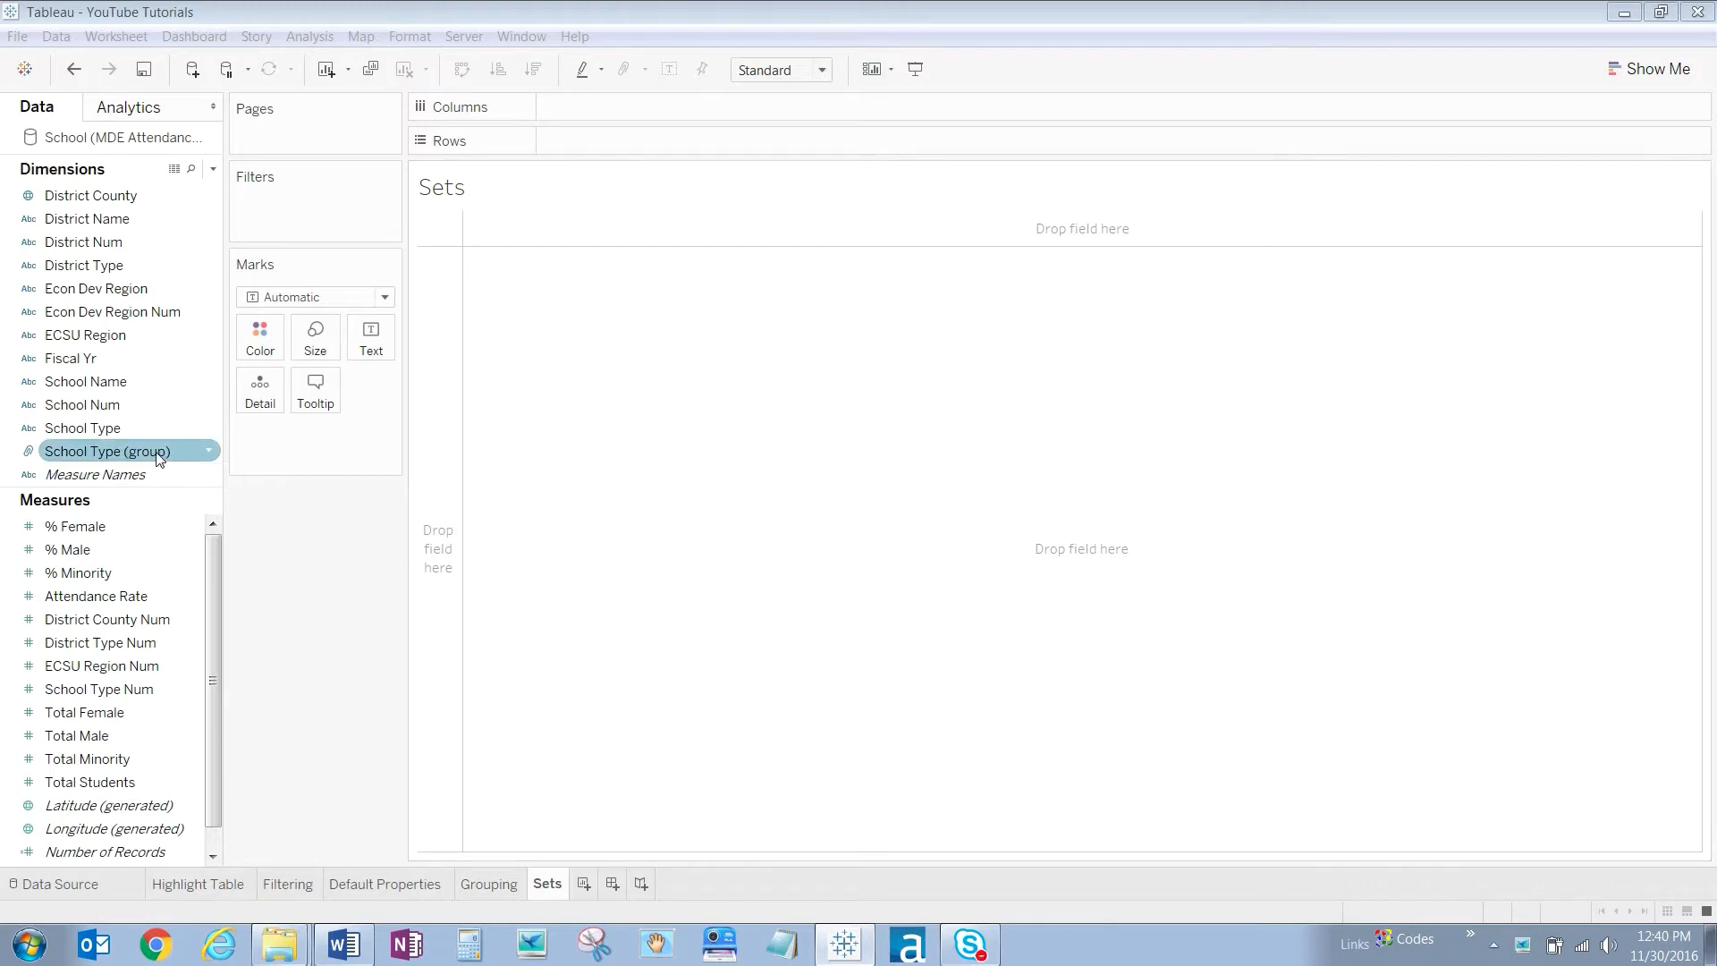
left_click(106, 451)
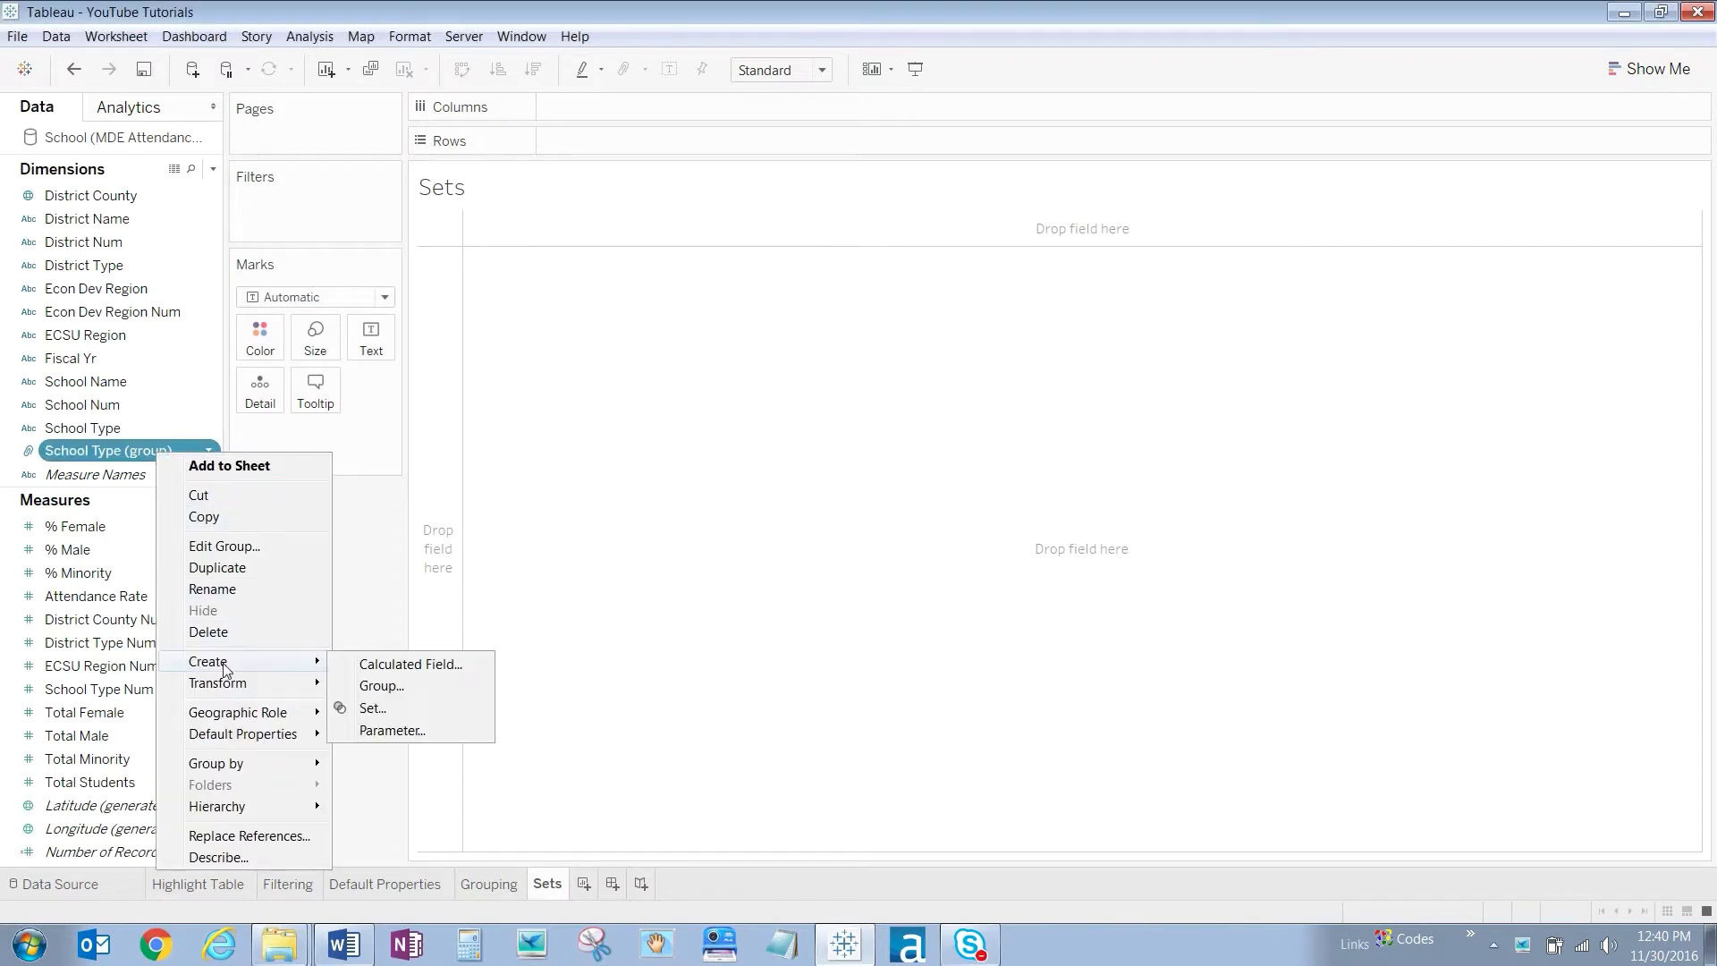
mouse_move(372, 709)
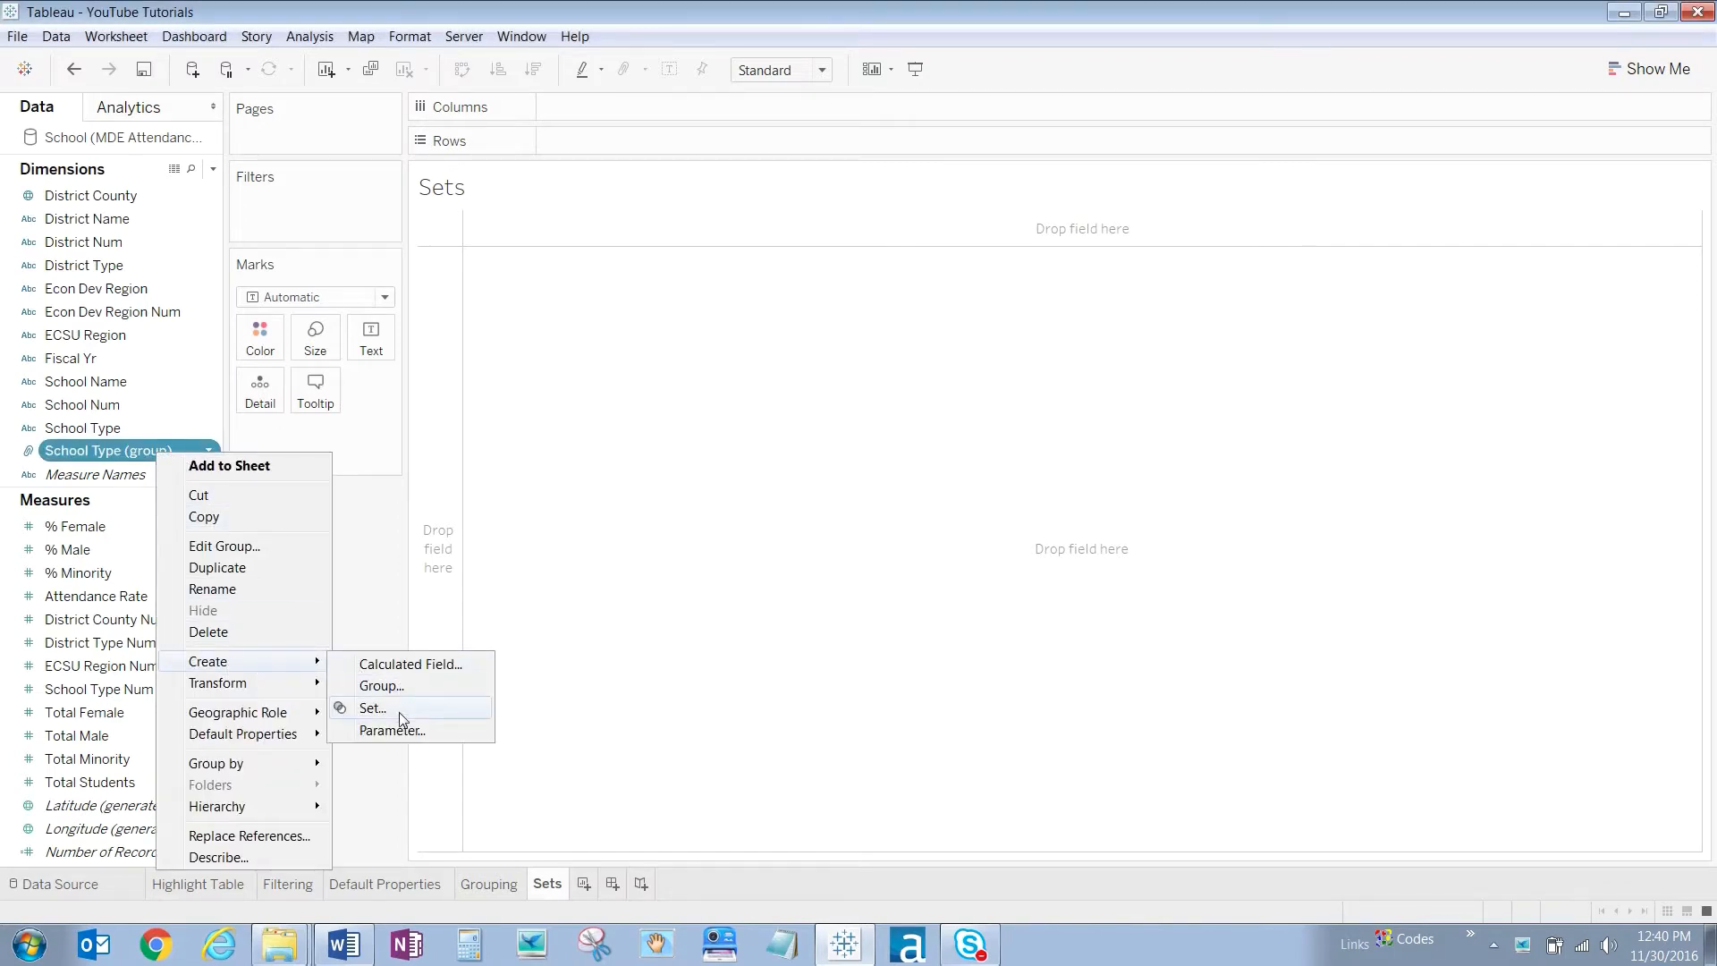
left_click(372, 709)
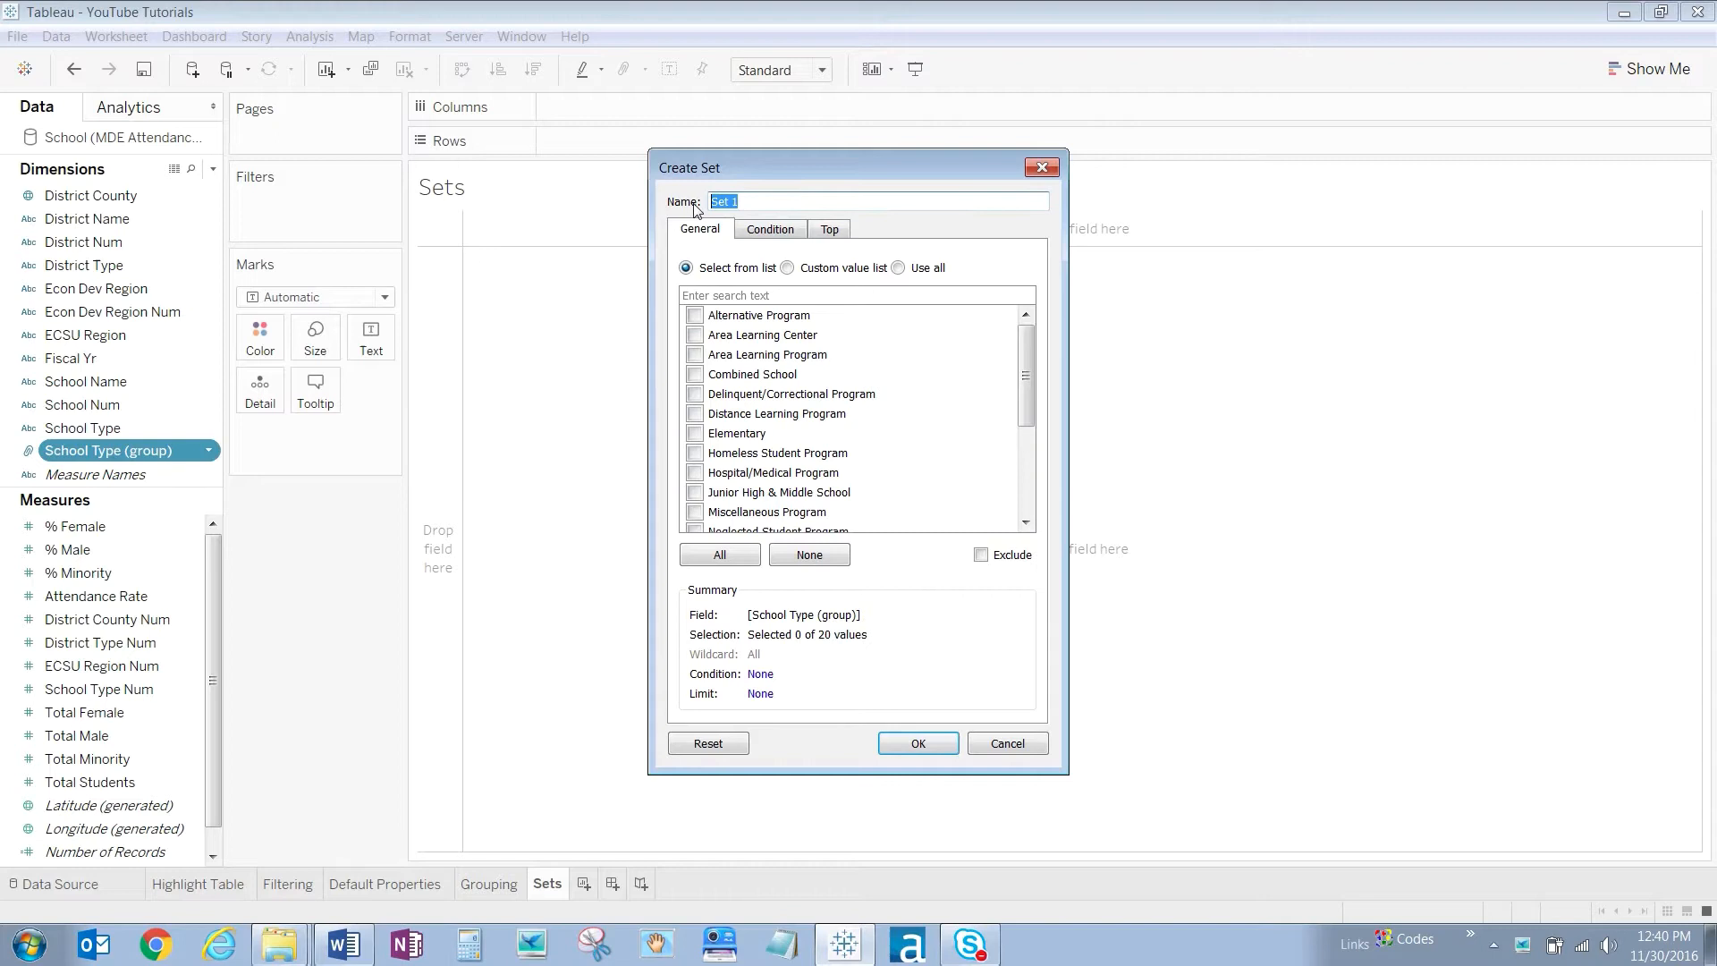
Name the new set 'Elementary thru Secondary Set'
type("Element")
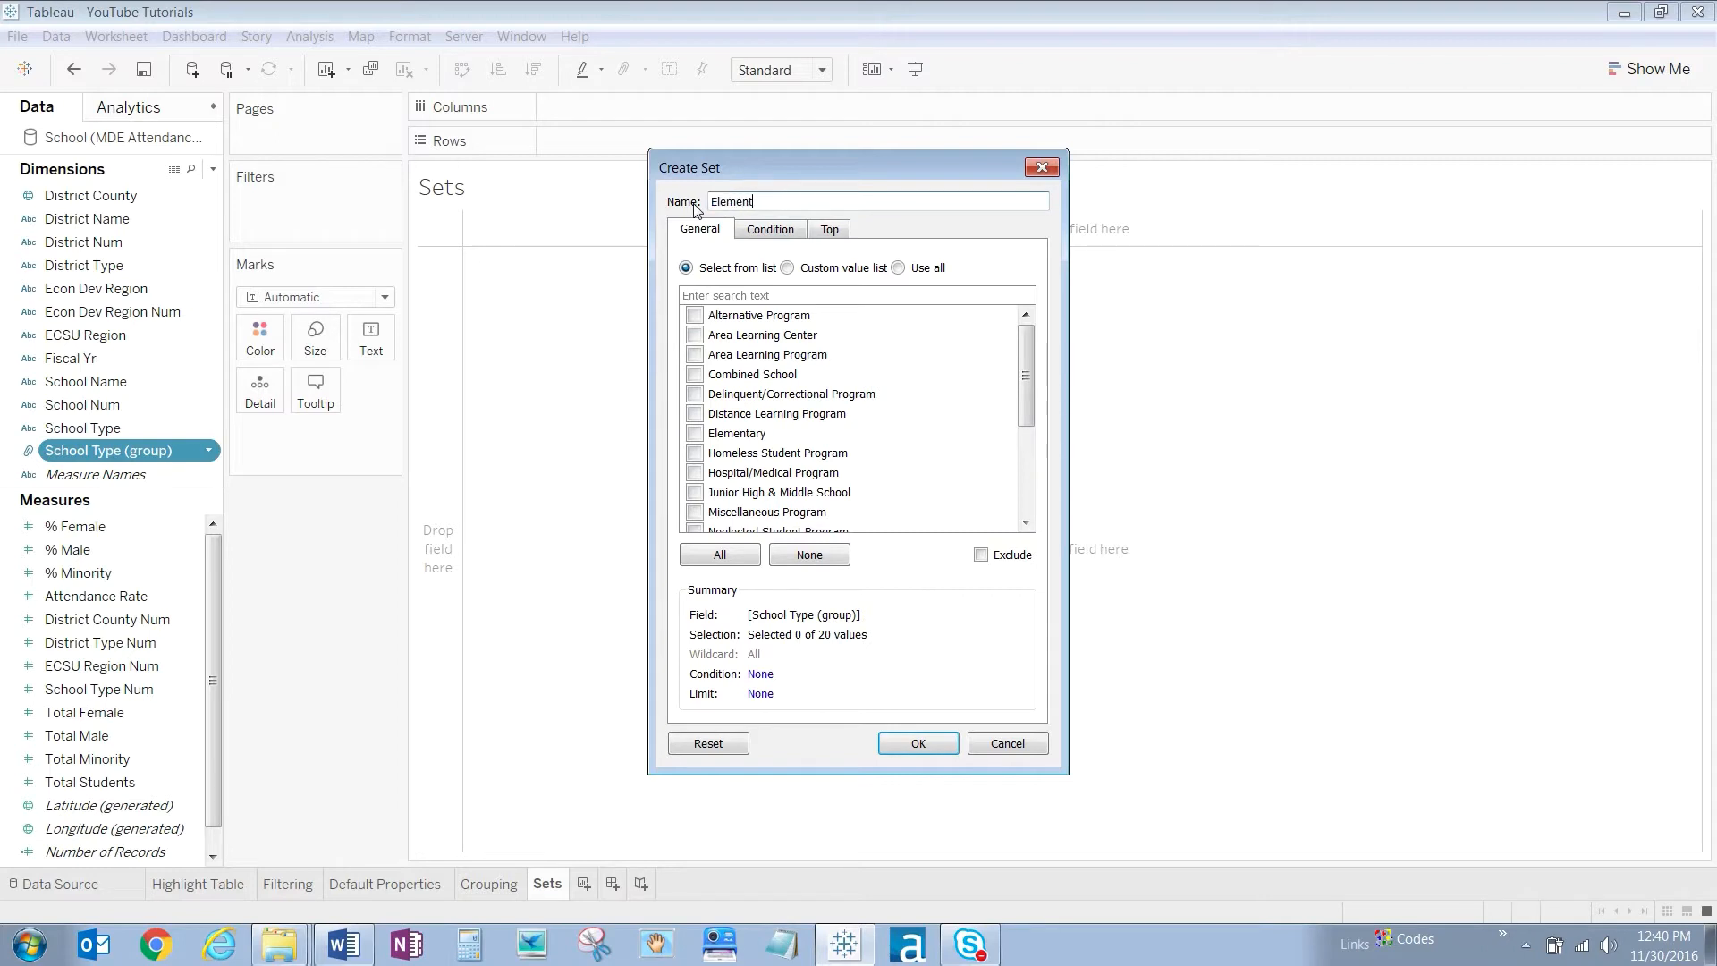
type("Elementary thru Se")
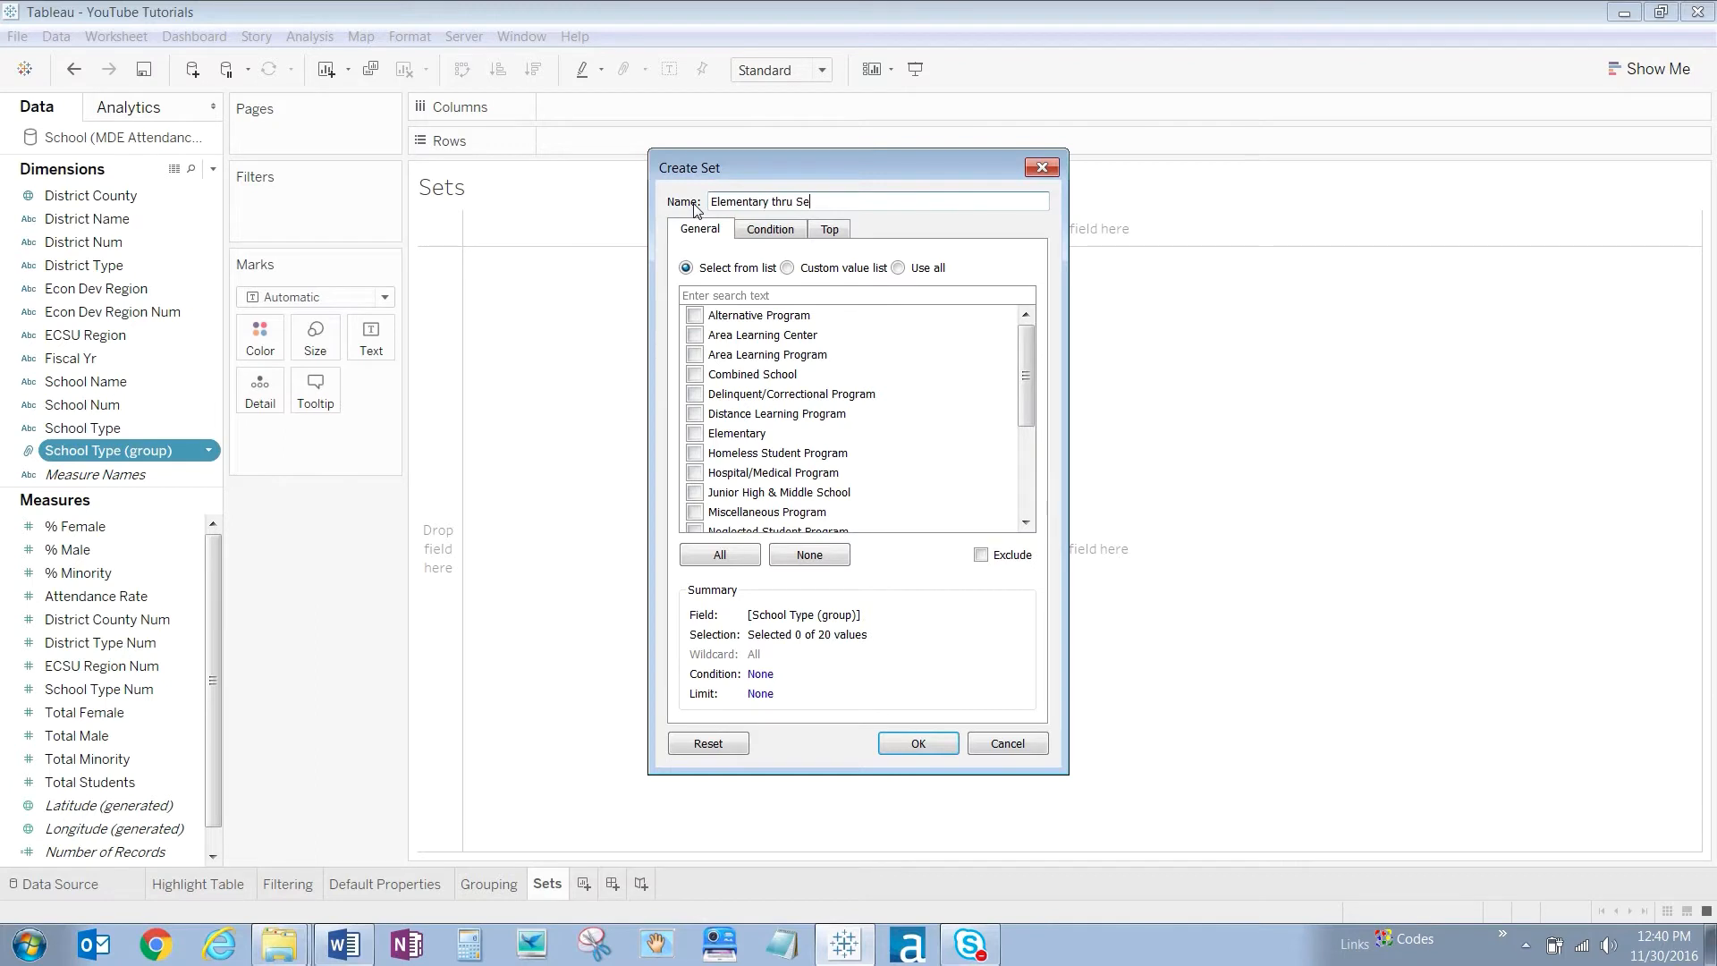
type("condary Set")
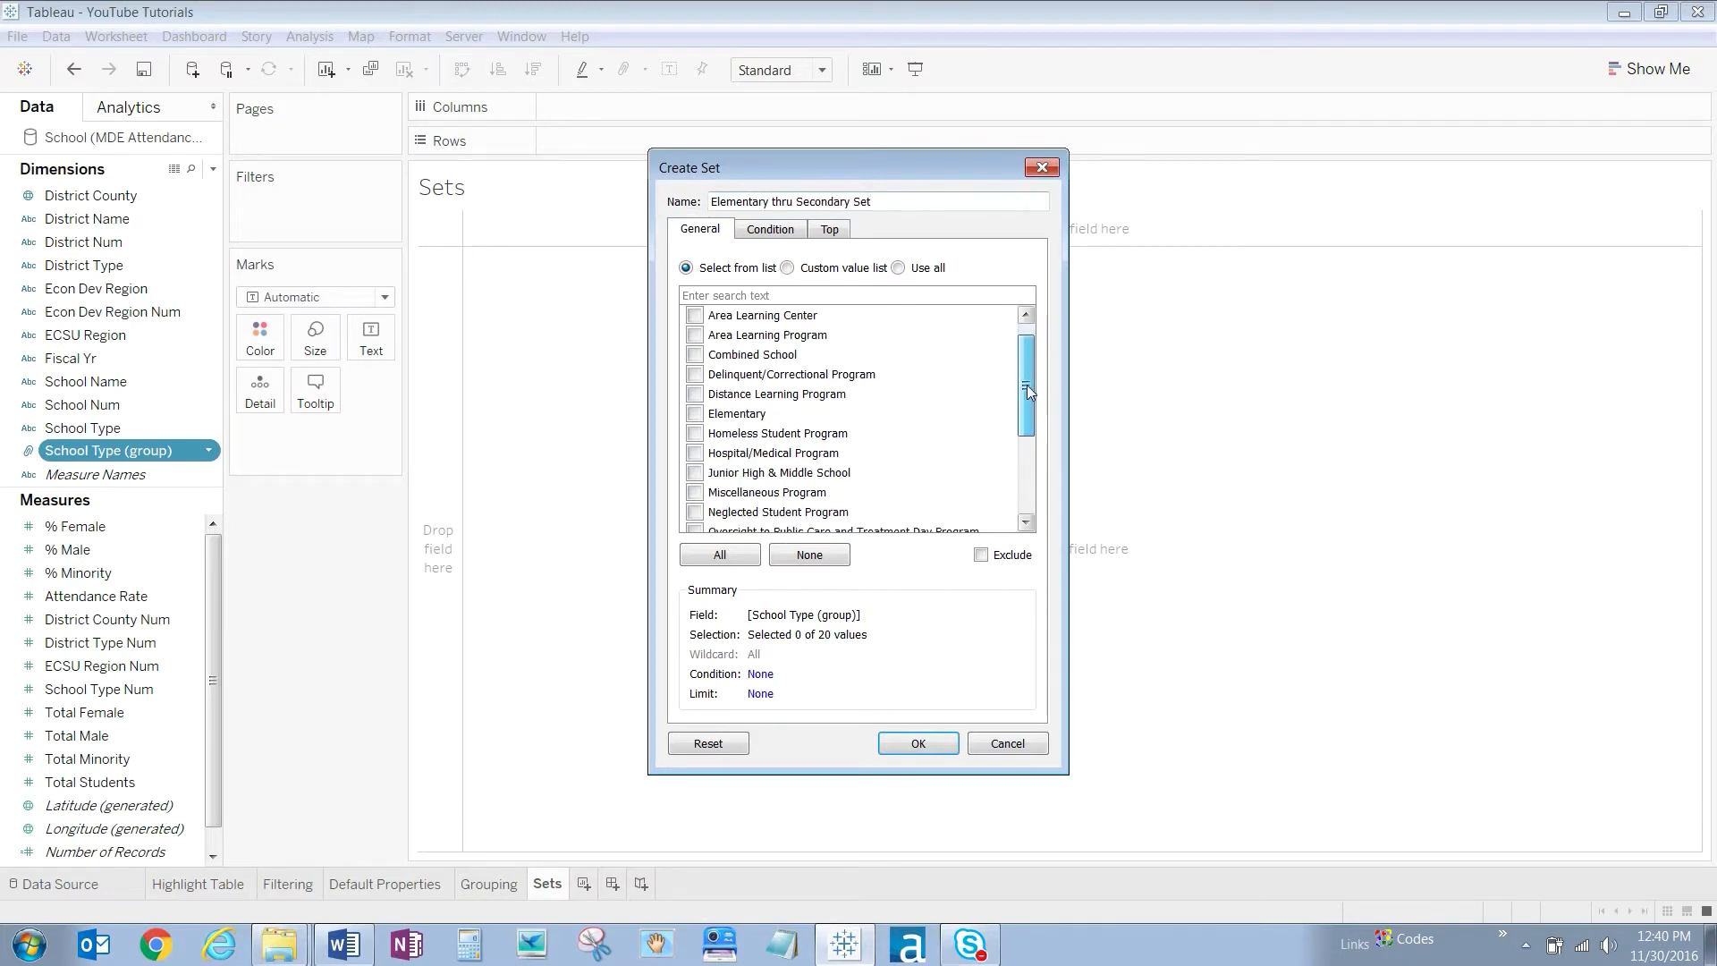
Include Elementary, Junior High & Middle School, Secondary School and Senior High, and save the set
scroll("down", 3)
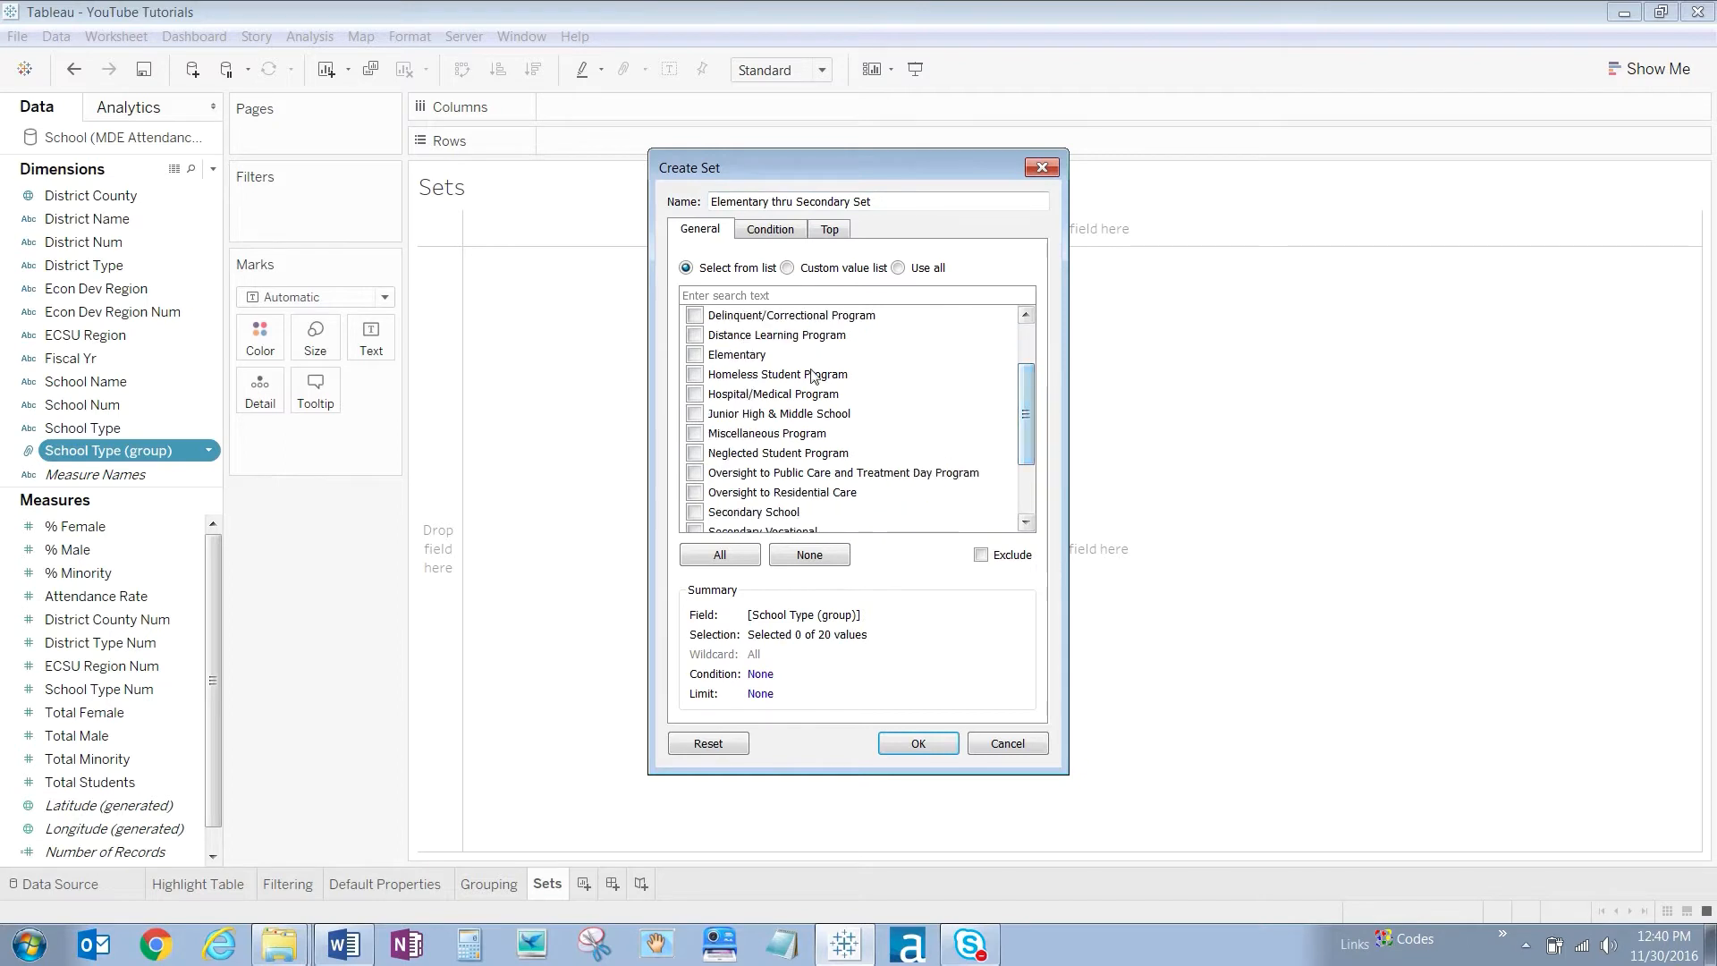
left_click(695, 355)
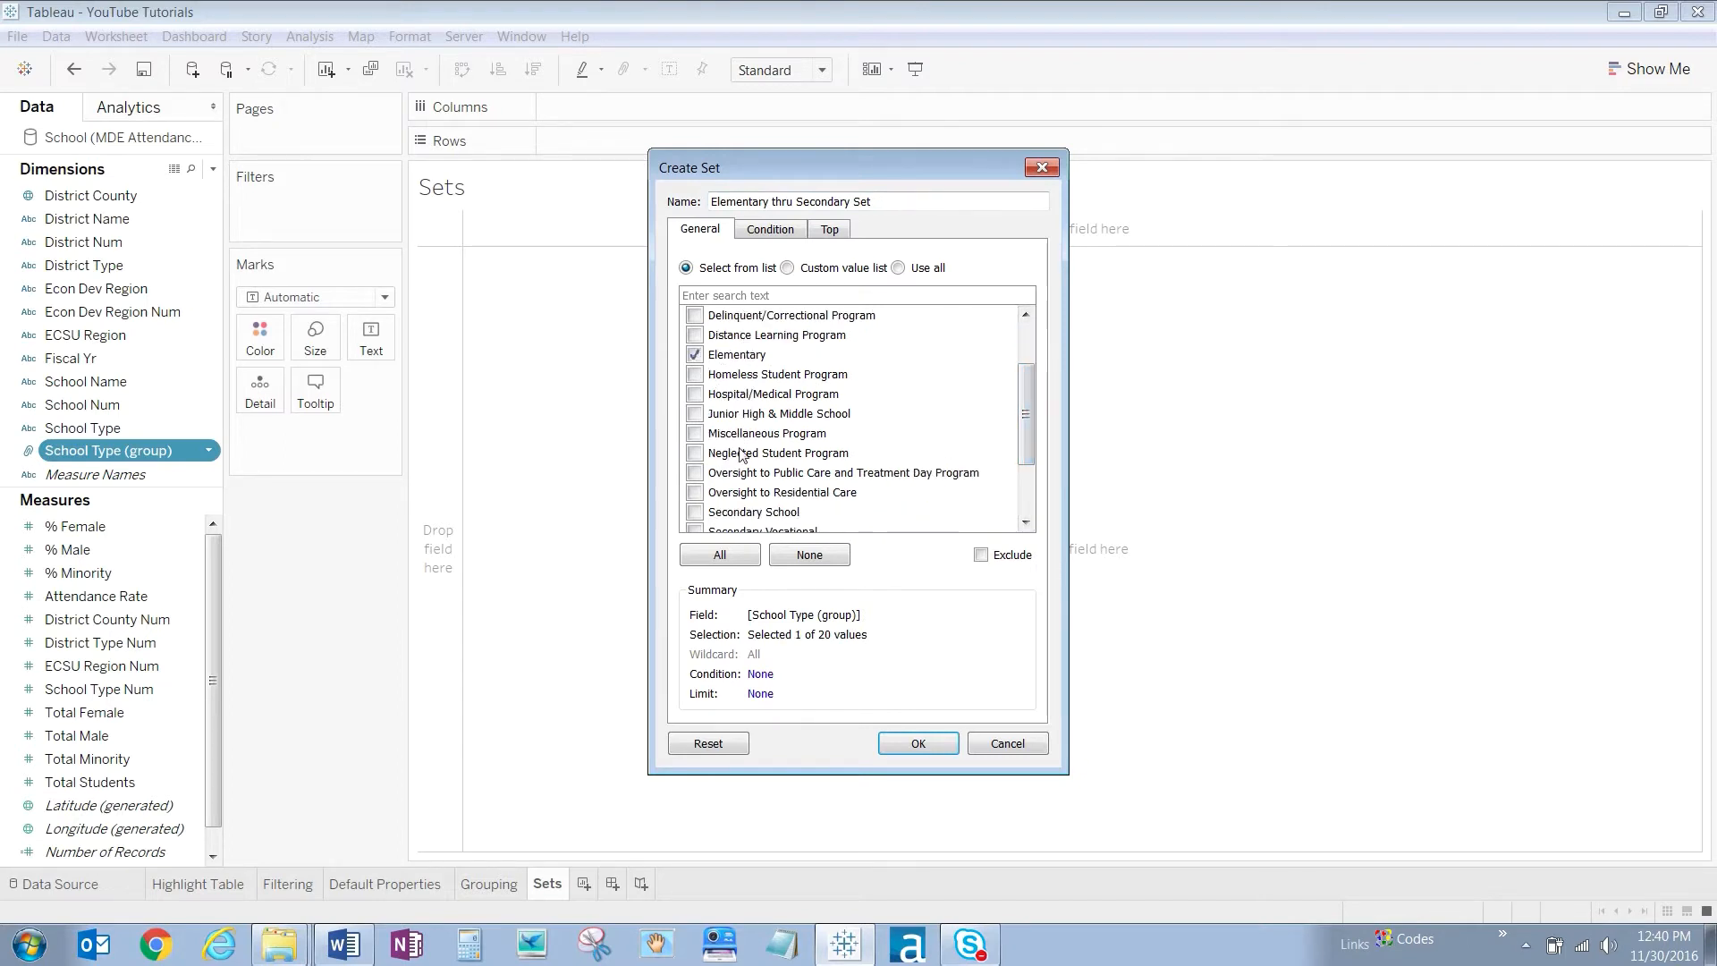
left_click(694, 413)
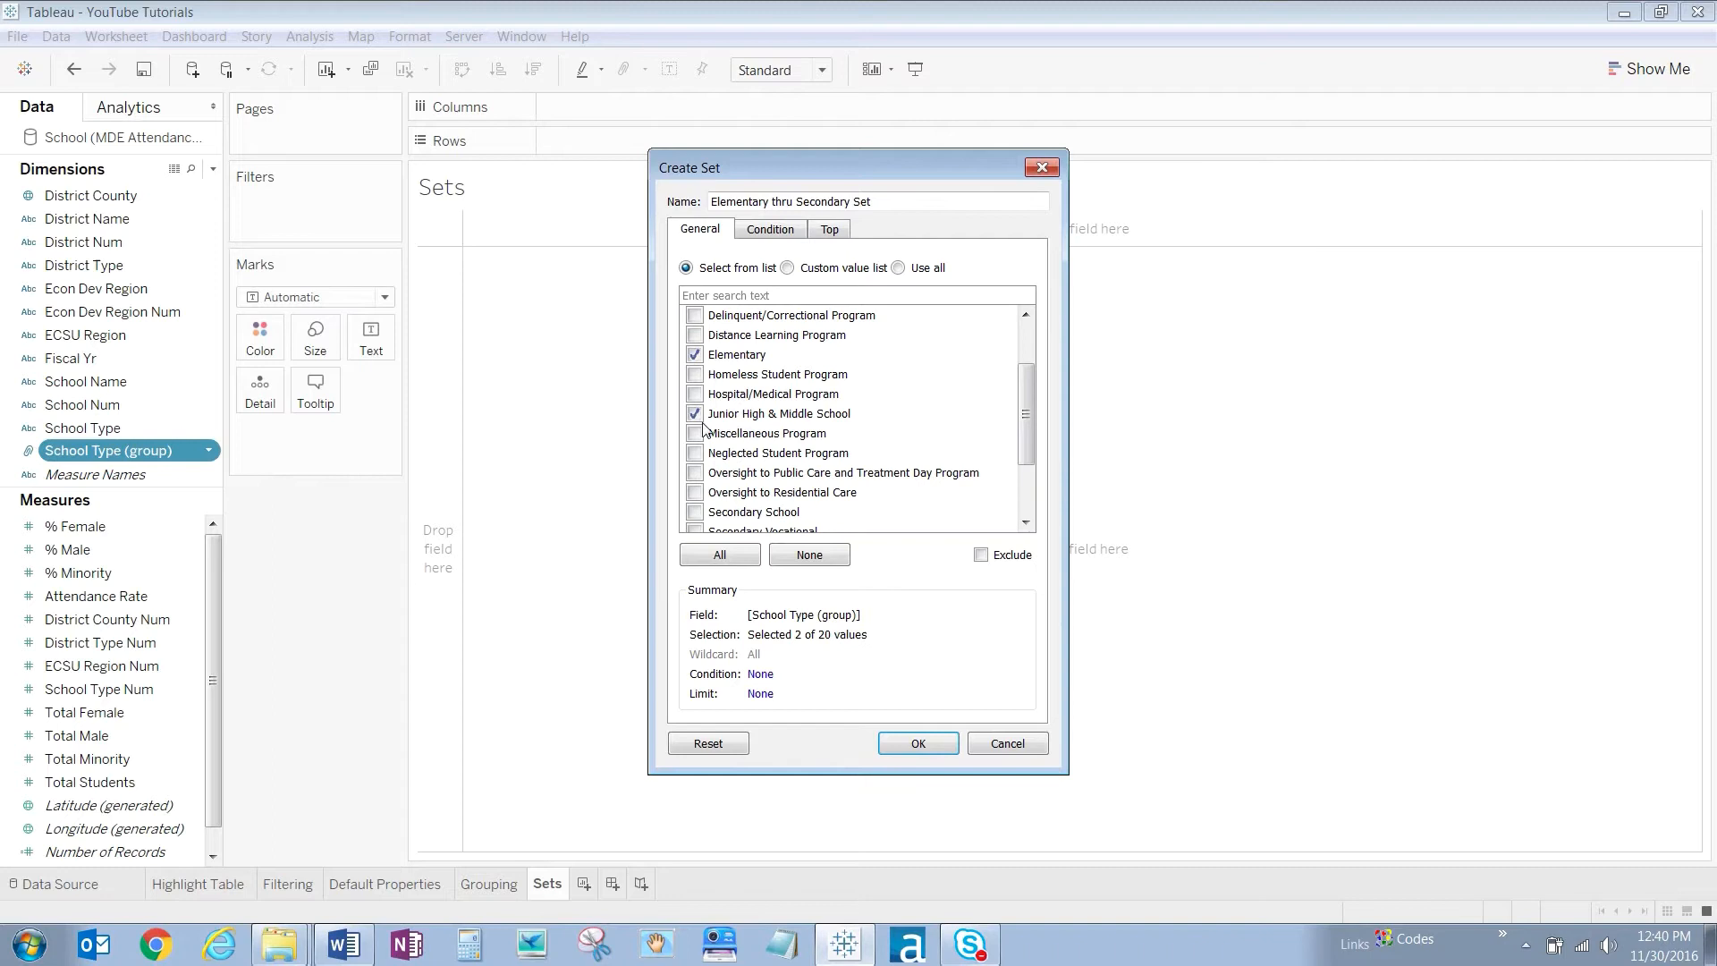
left_click(694, 511)
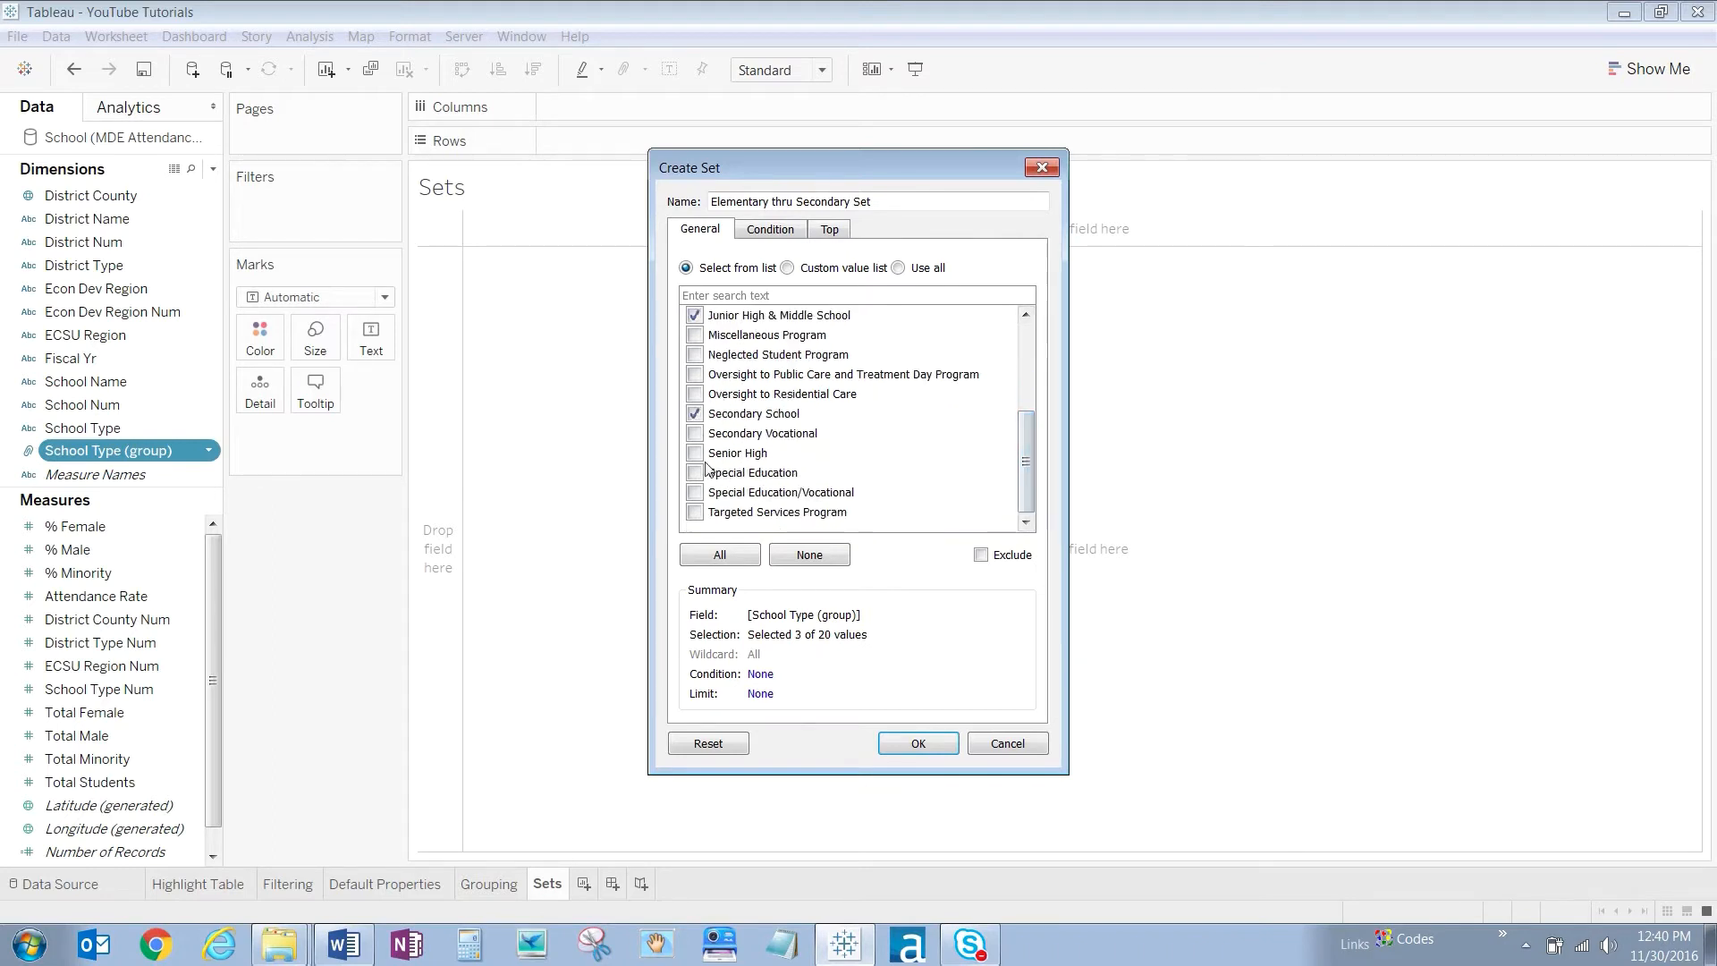
left_click(694, 453)
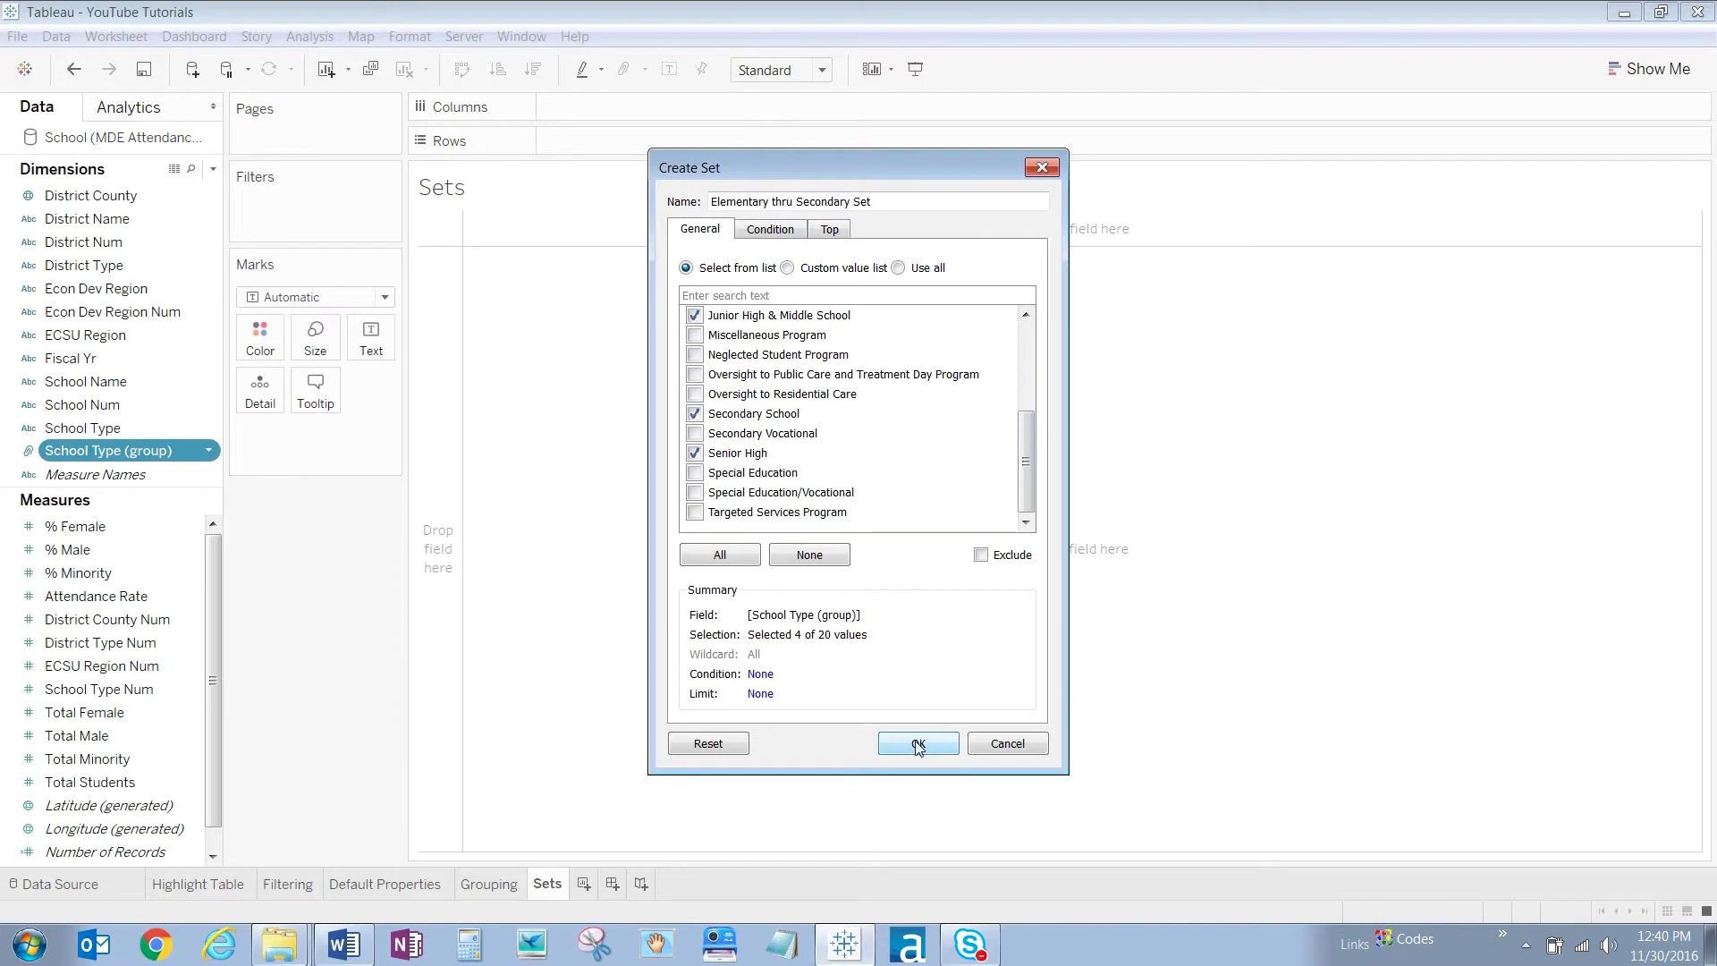
left_click(916, 744)
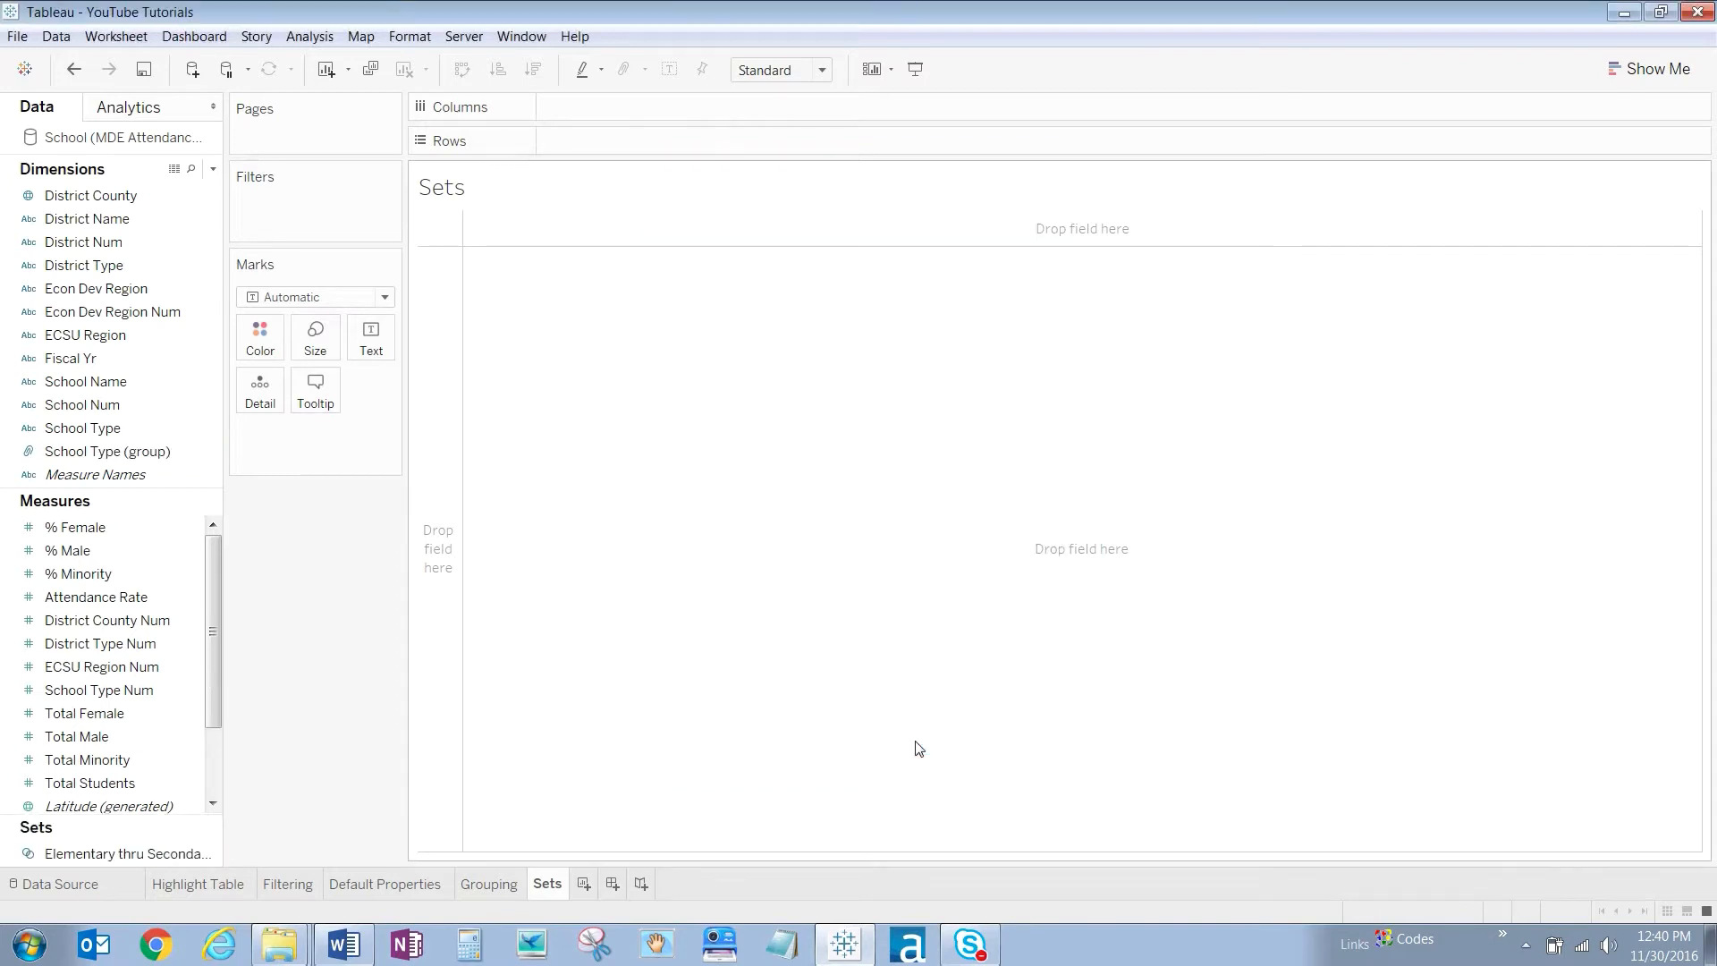
mouse_move(755, 803)
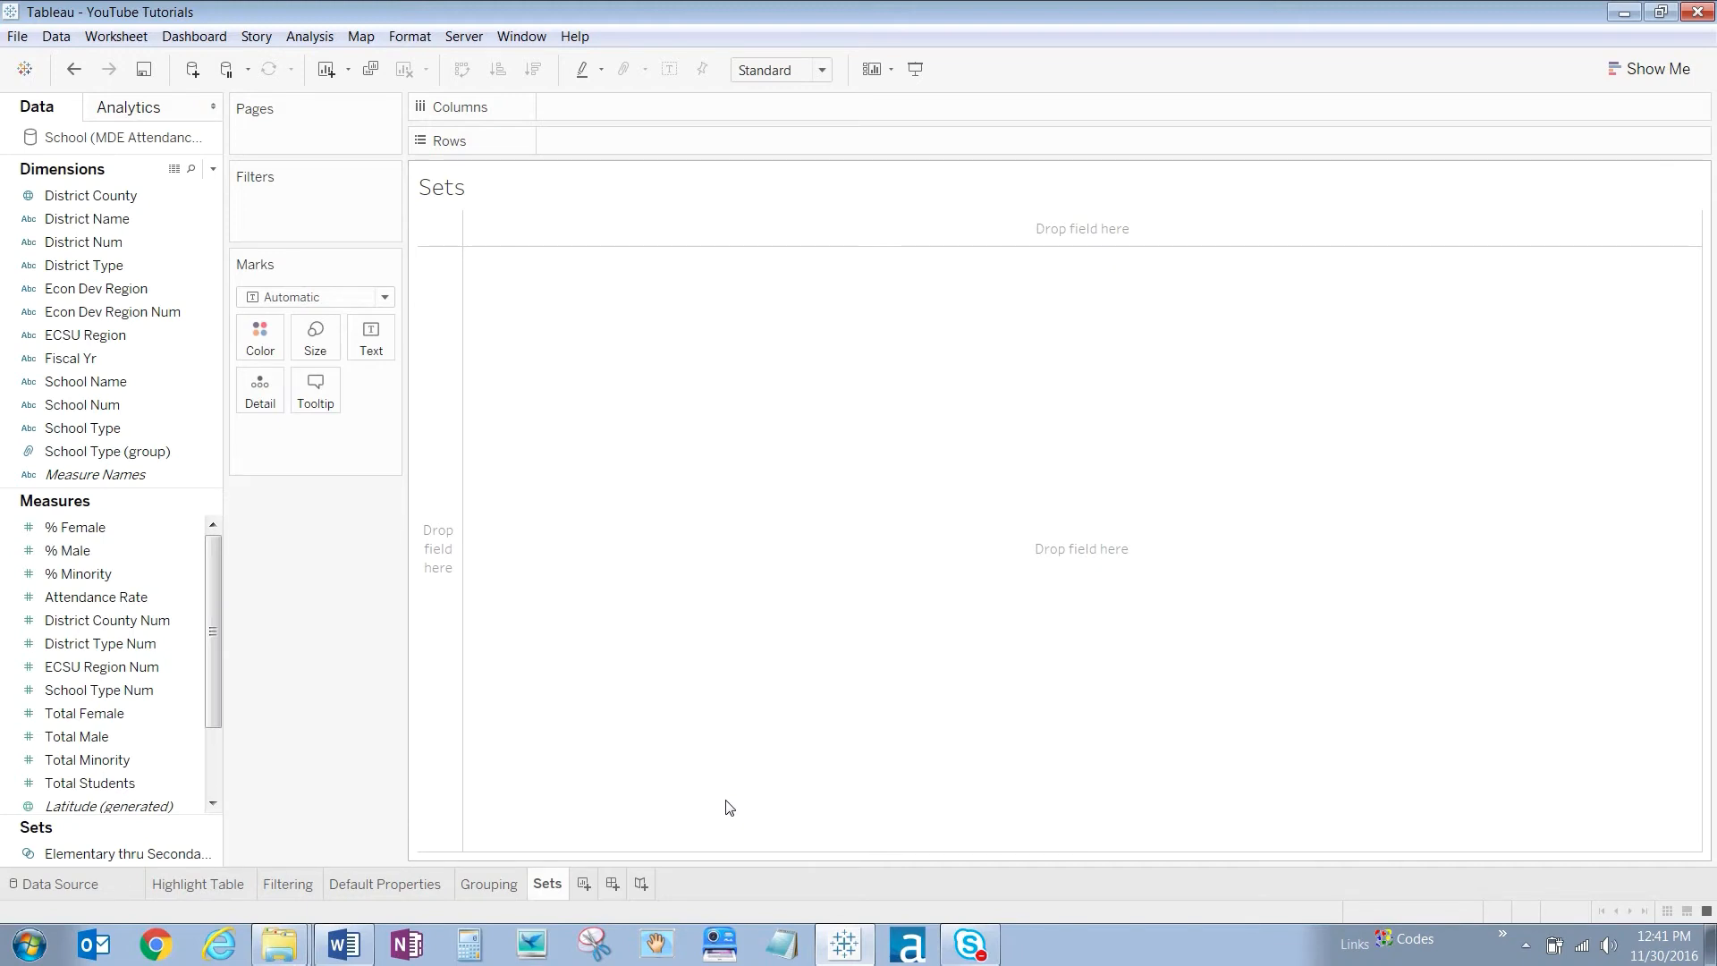
Select School Type (group) with Total Students and bring up the Show Me suggestions
left_click(107, 451)
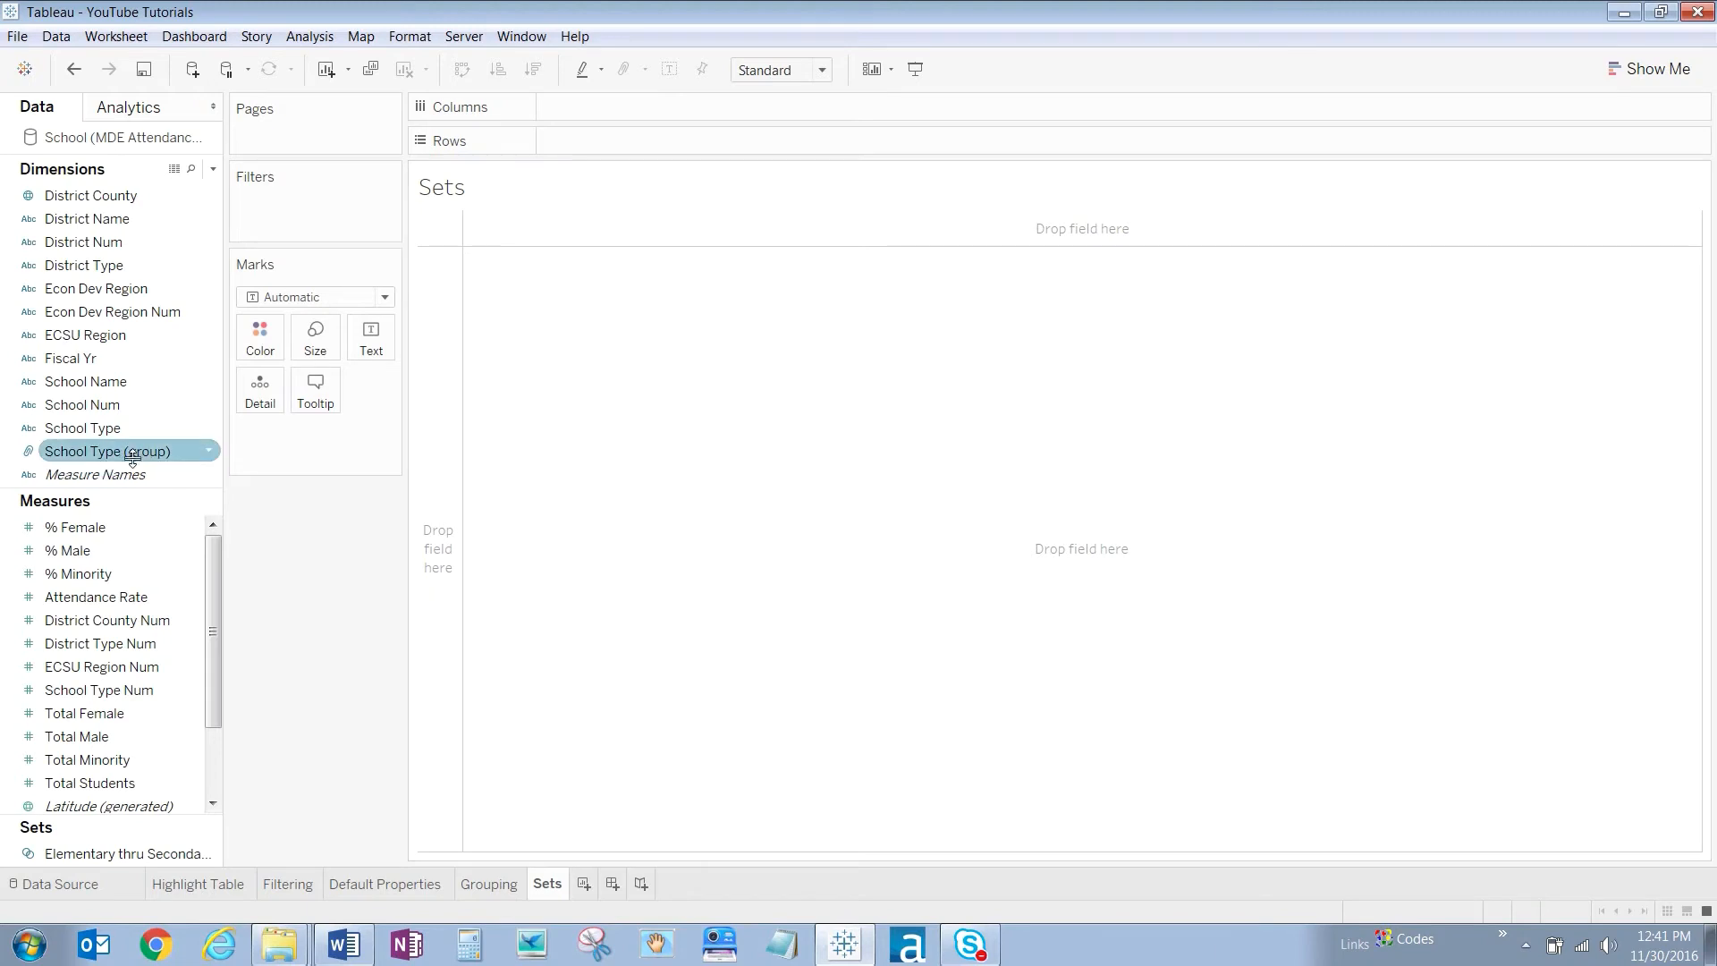
left_click(109, 451)
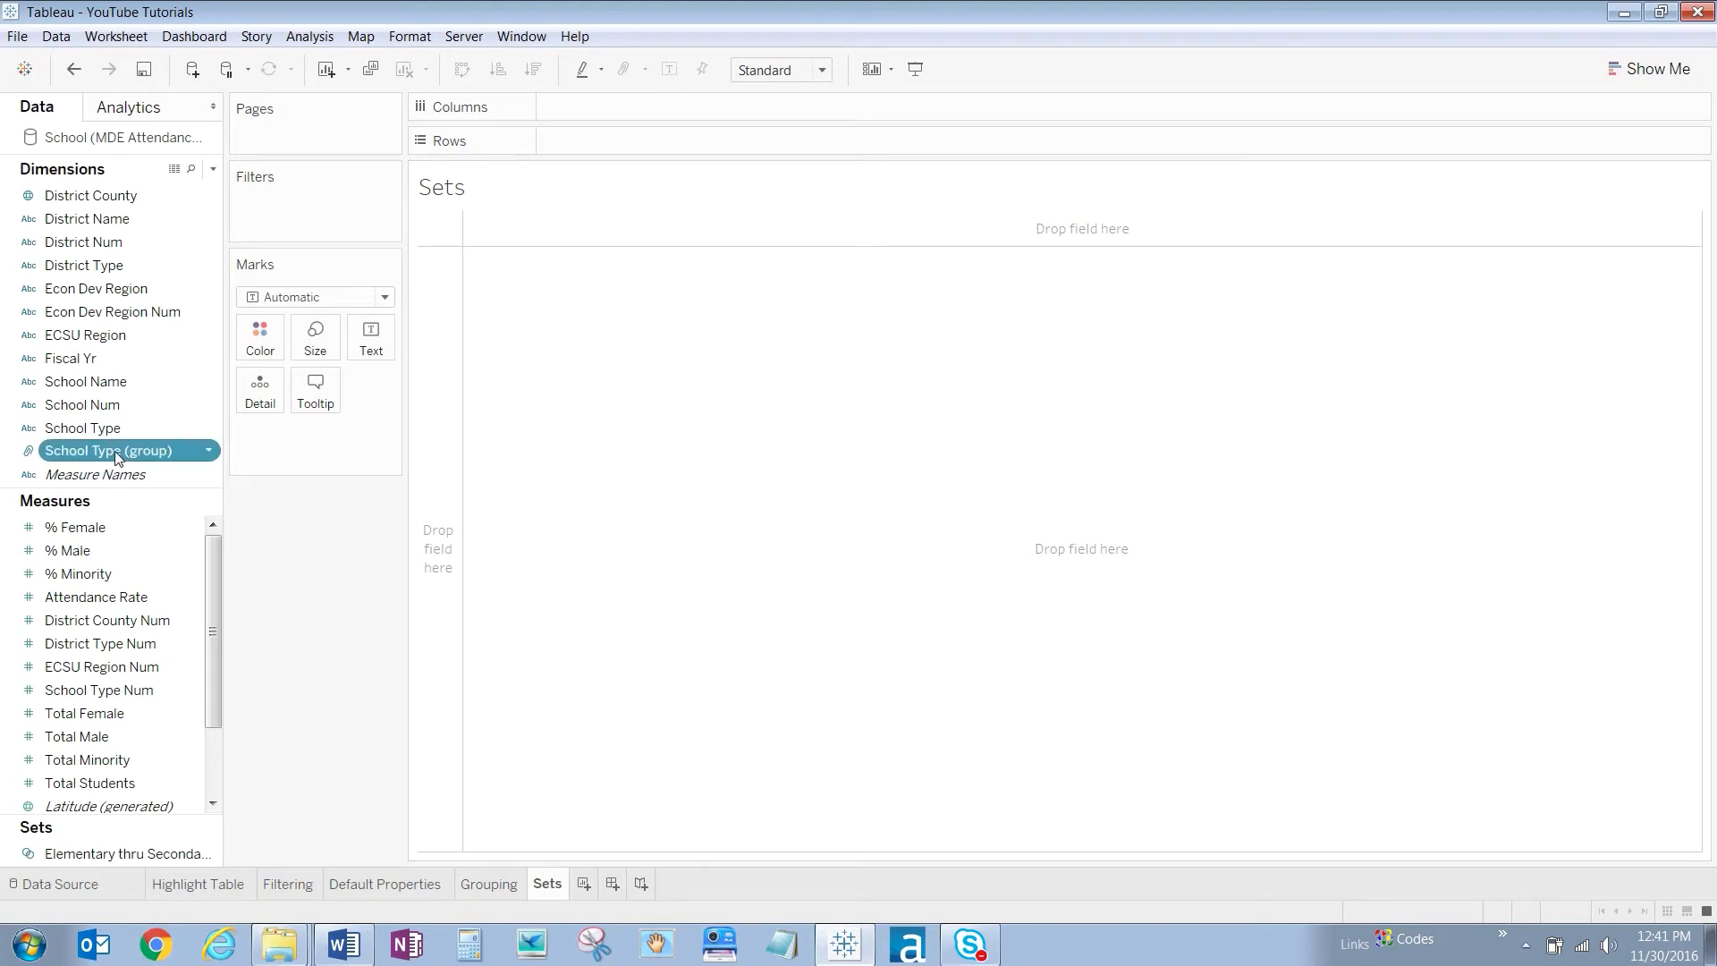
left_click(89, 782)
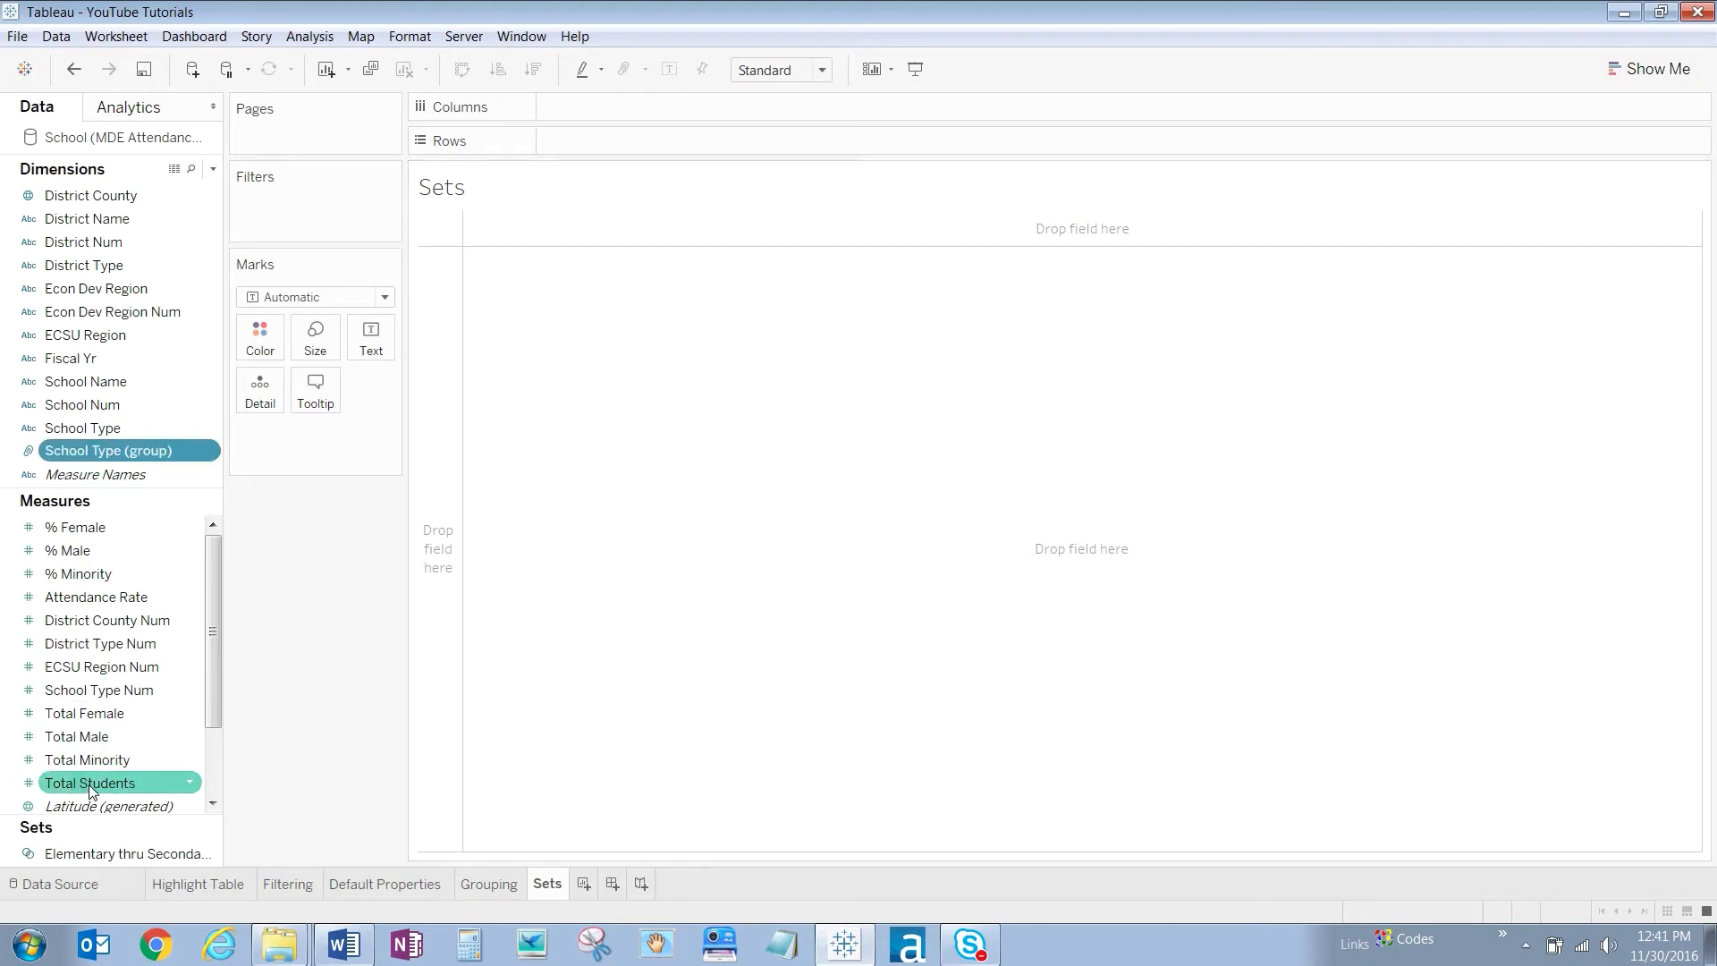
left_click(90, 781)
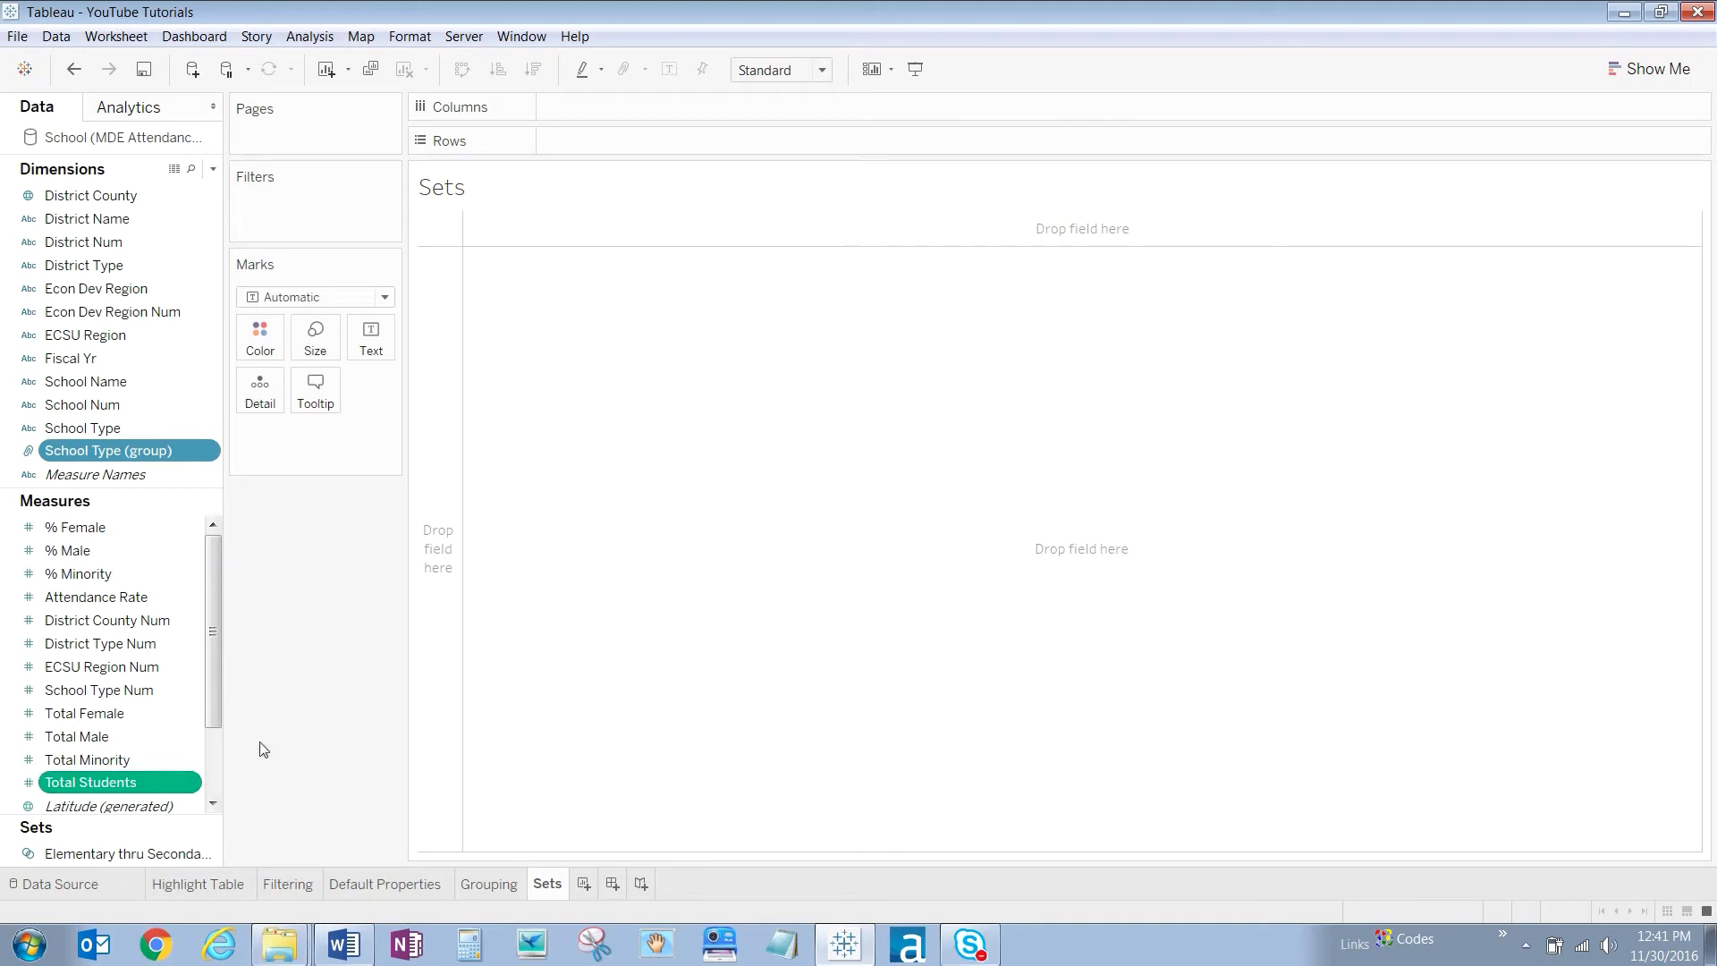
mouse_move(1324, 365)
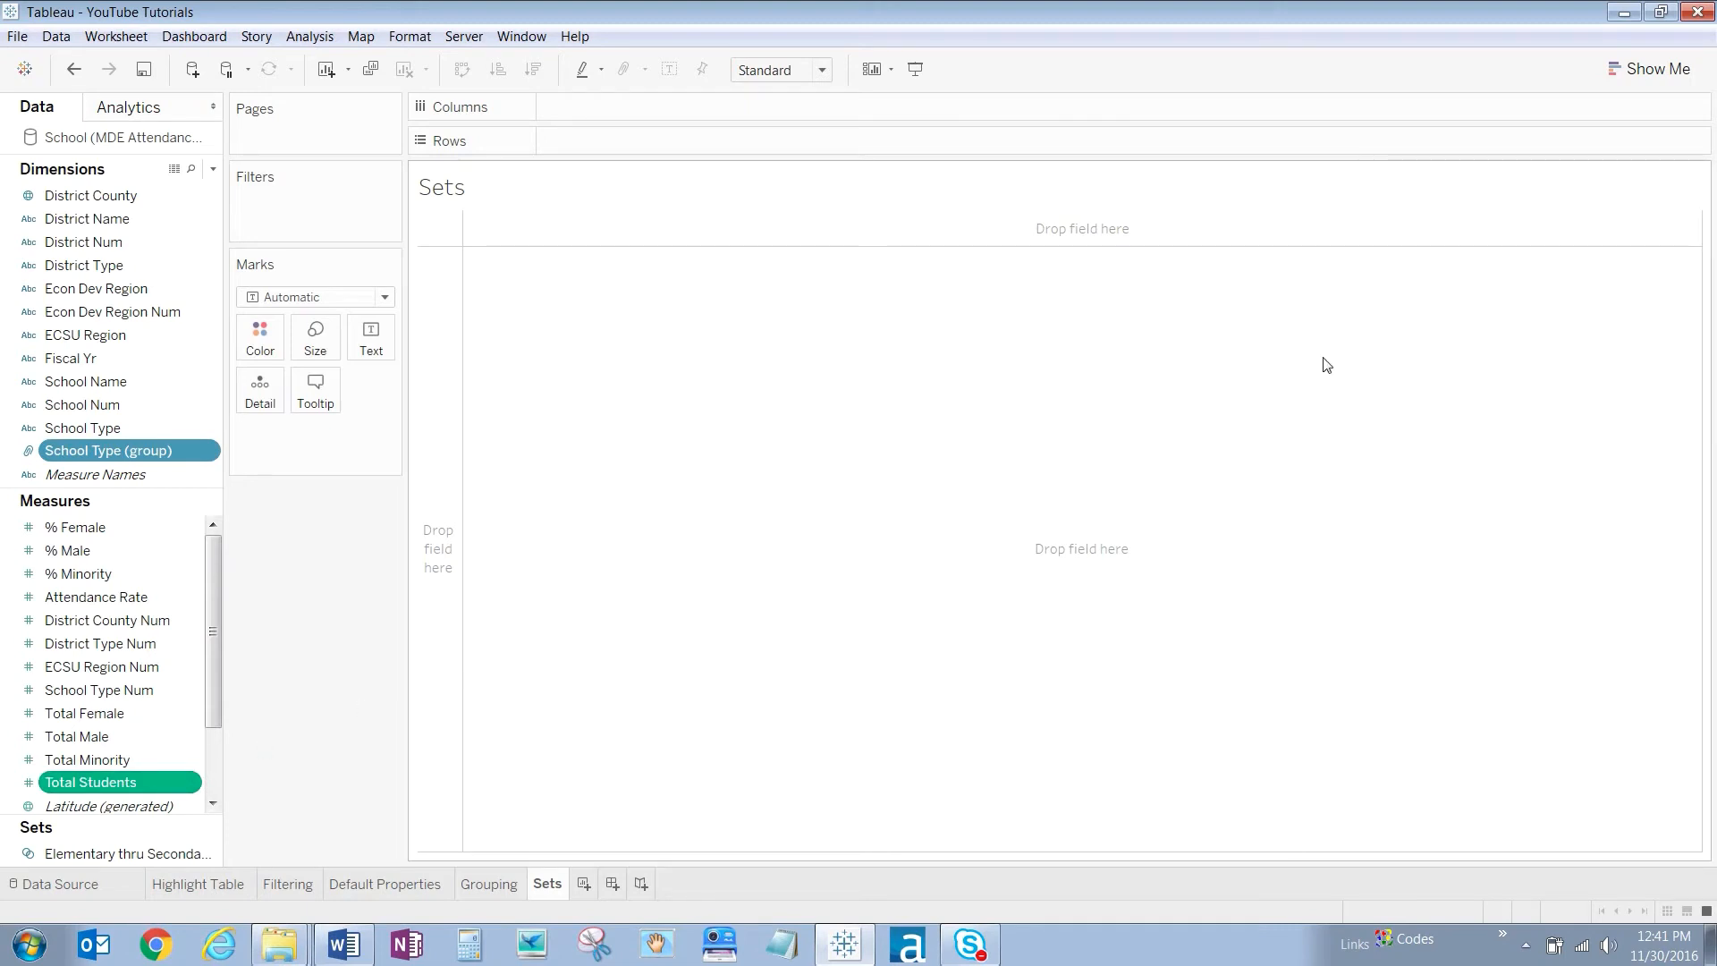
left_click(1654, 68)
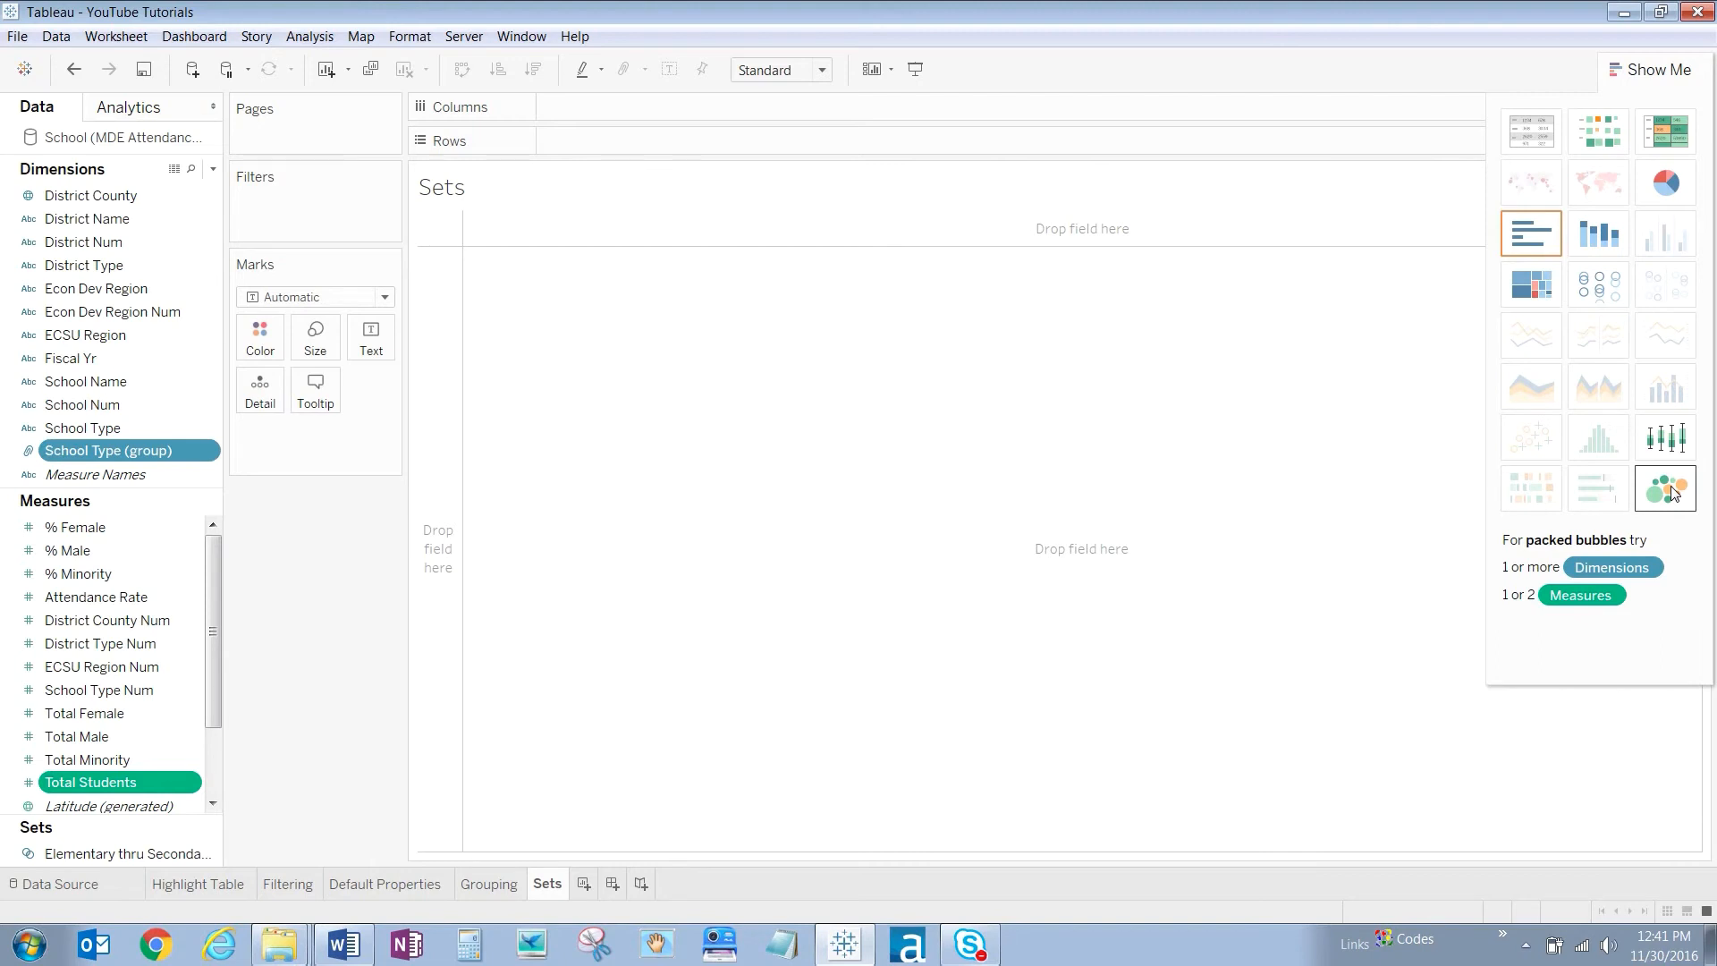
Turn the chosen fields into a packed-bubble chart of Total Students by school type
left_click(1666, 488)
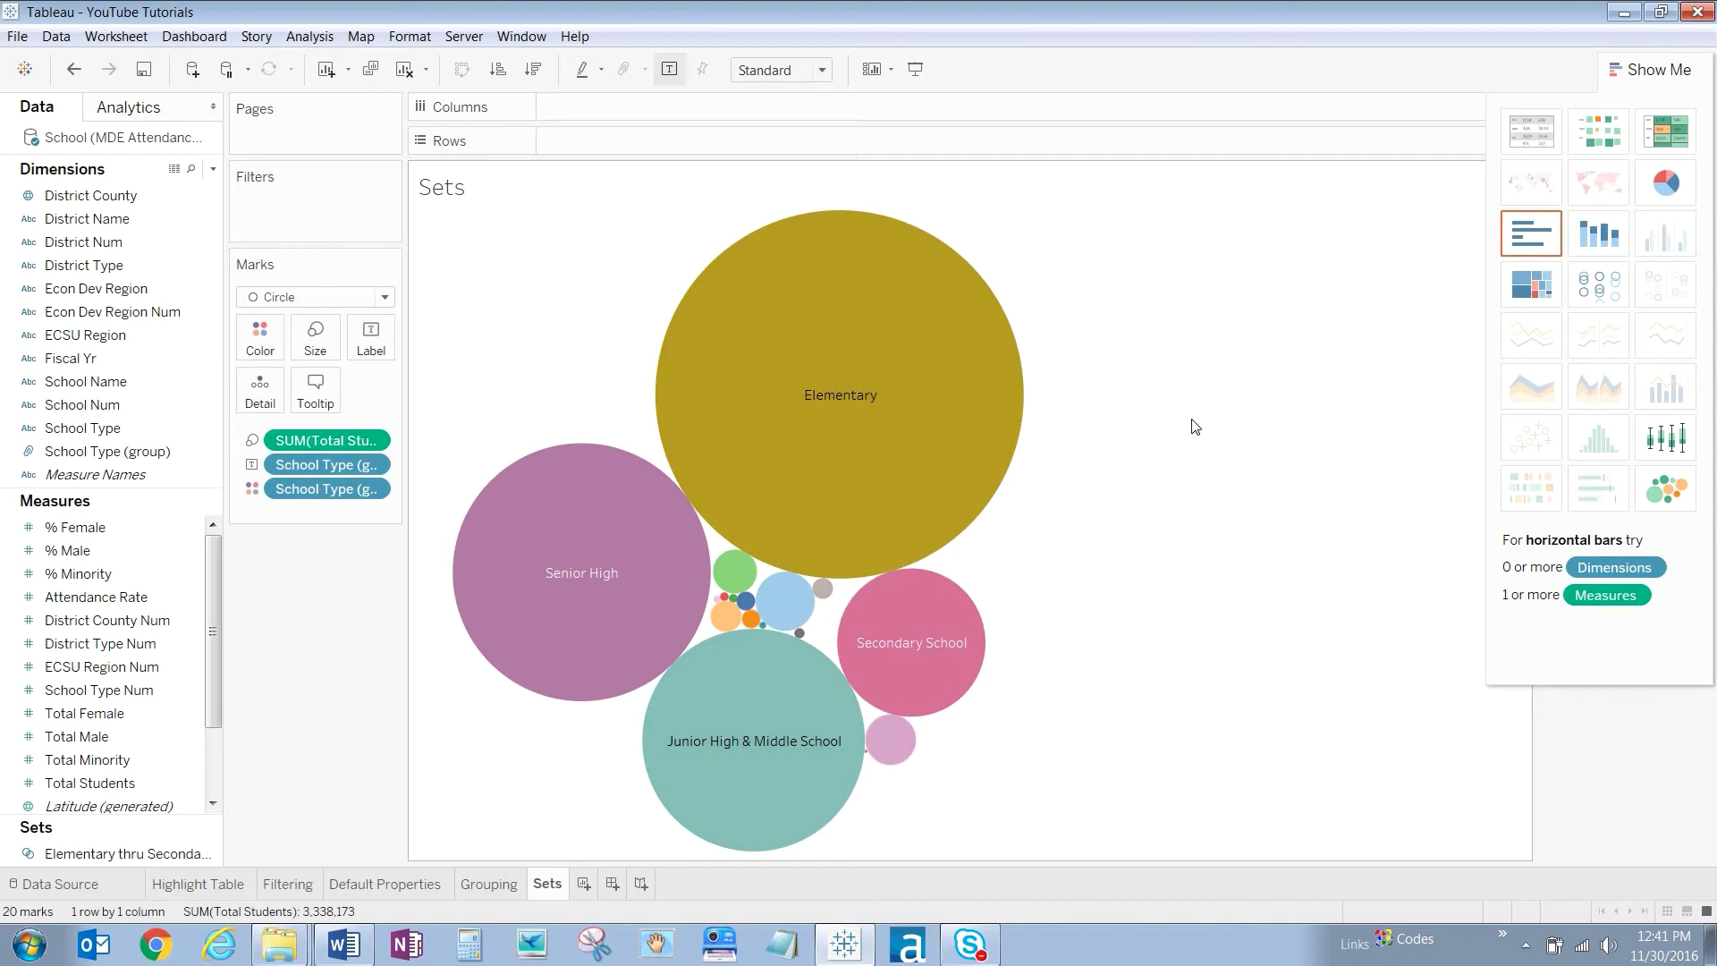
mouse_move(772, 599)
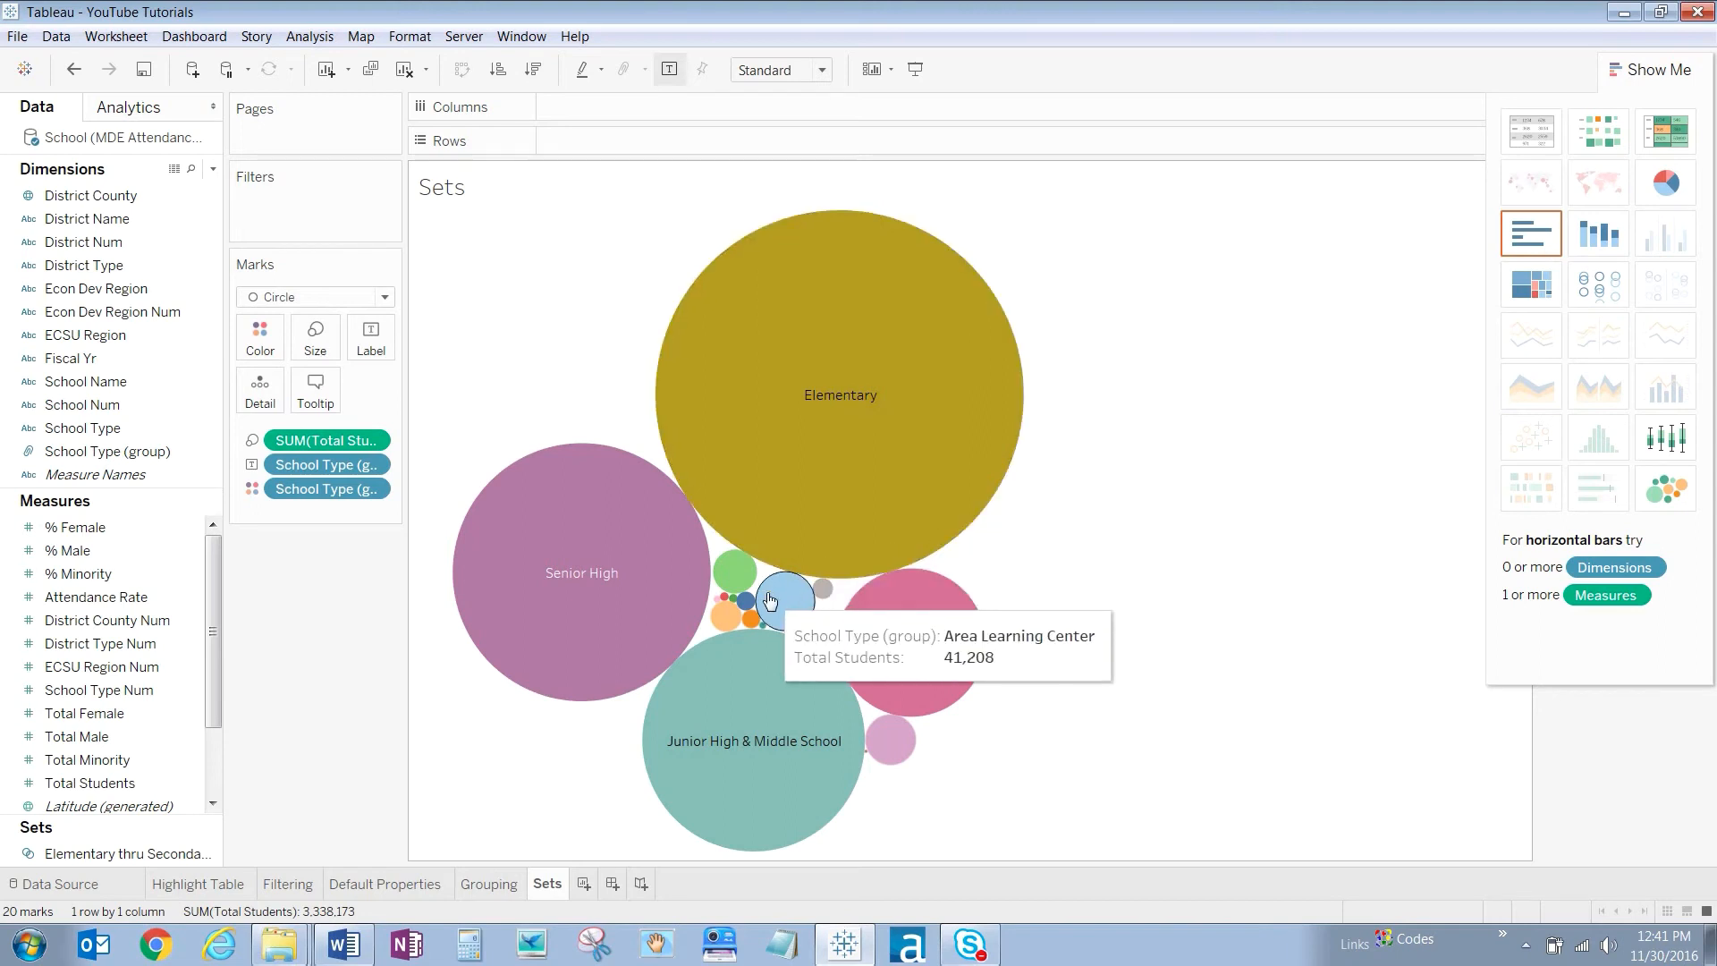
mouse_move(728, 614)
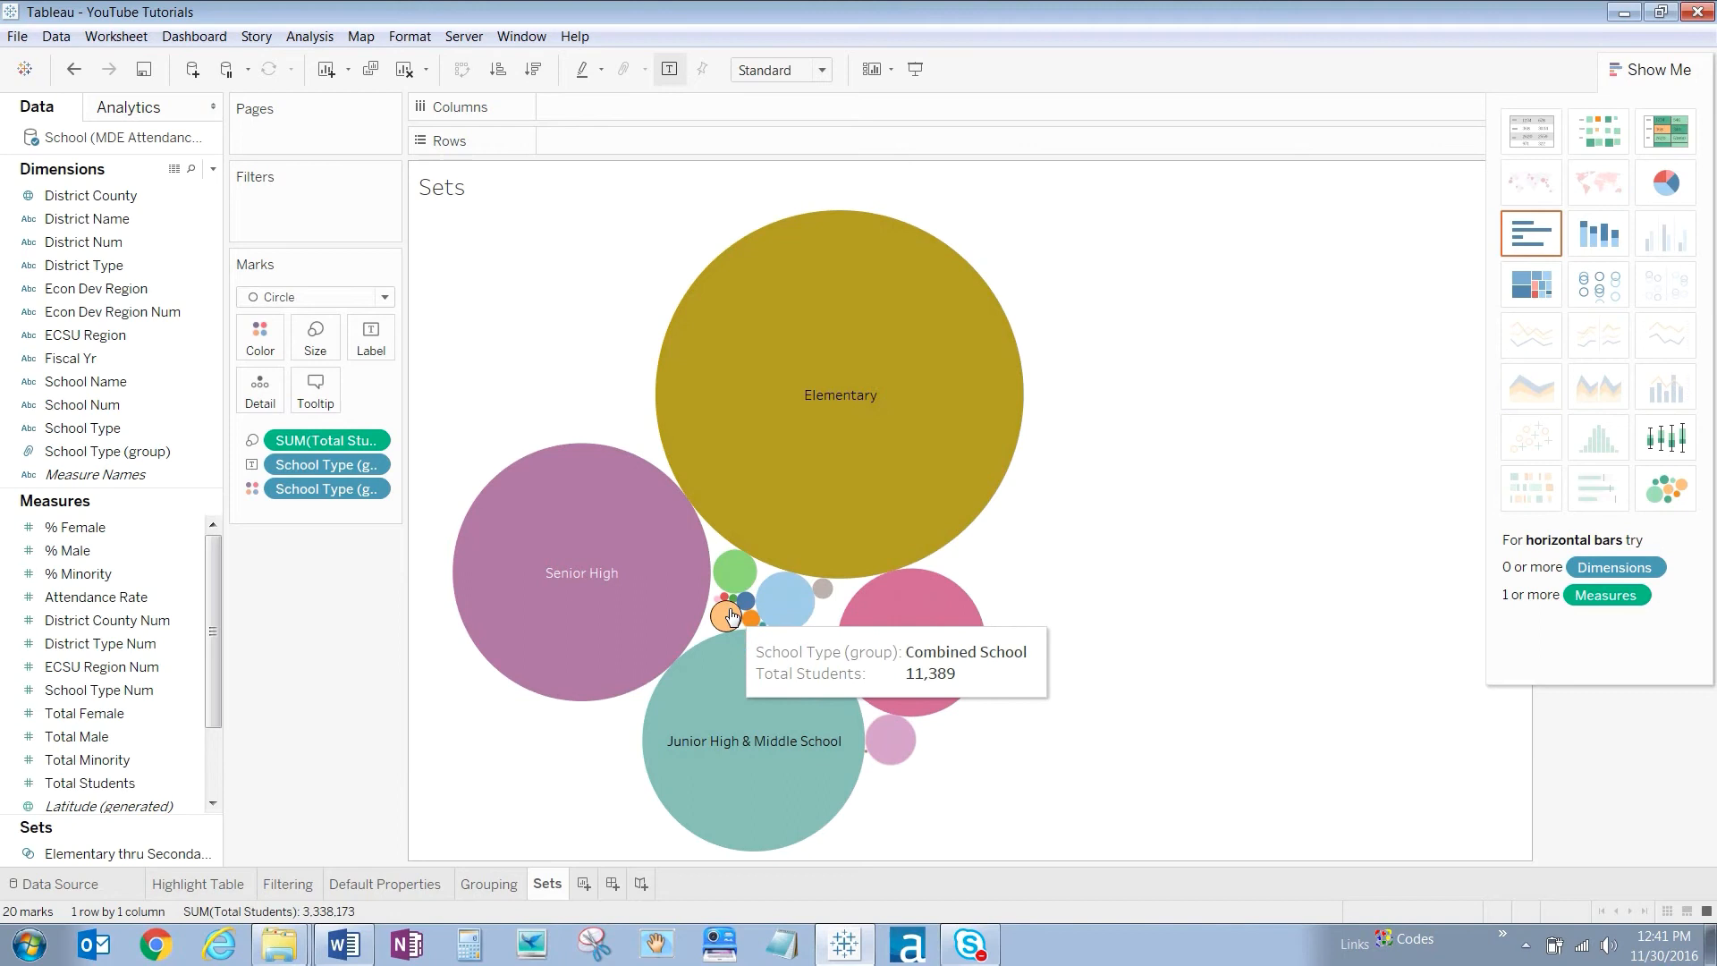
mouse_move(1238, 656)
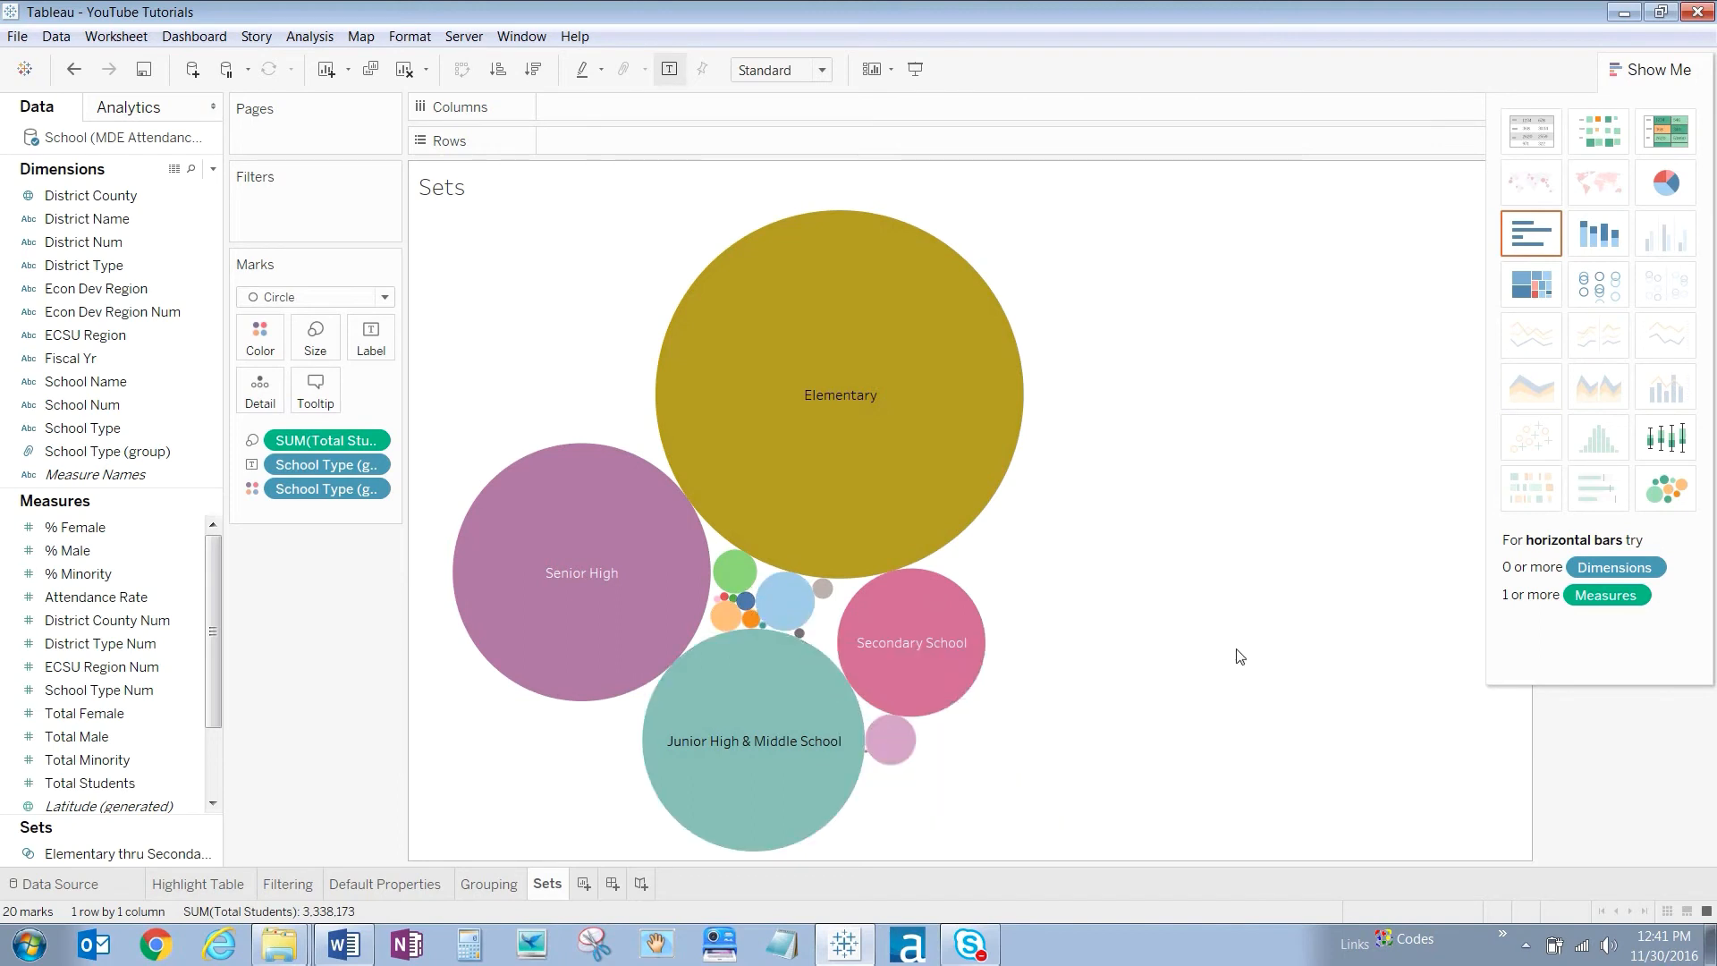
mouse_move(1261, 613)
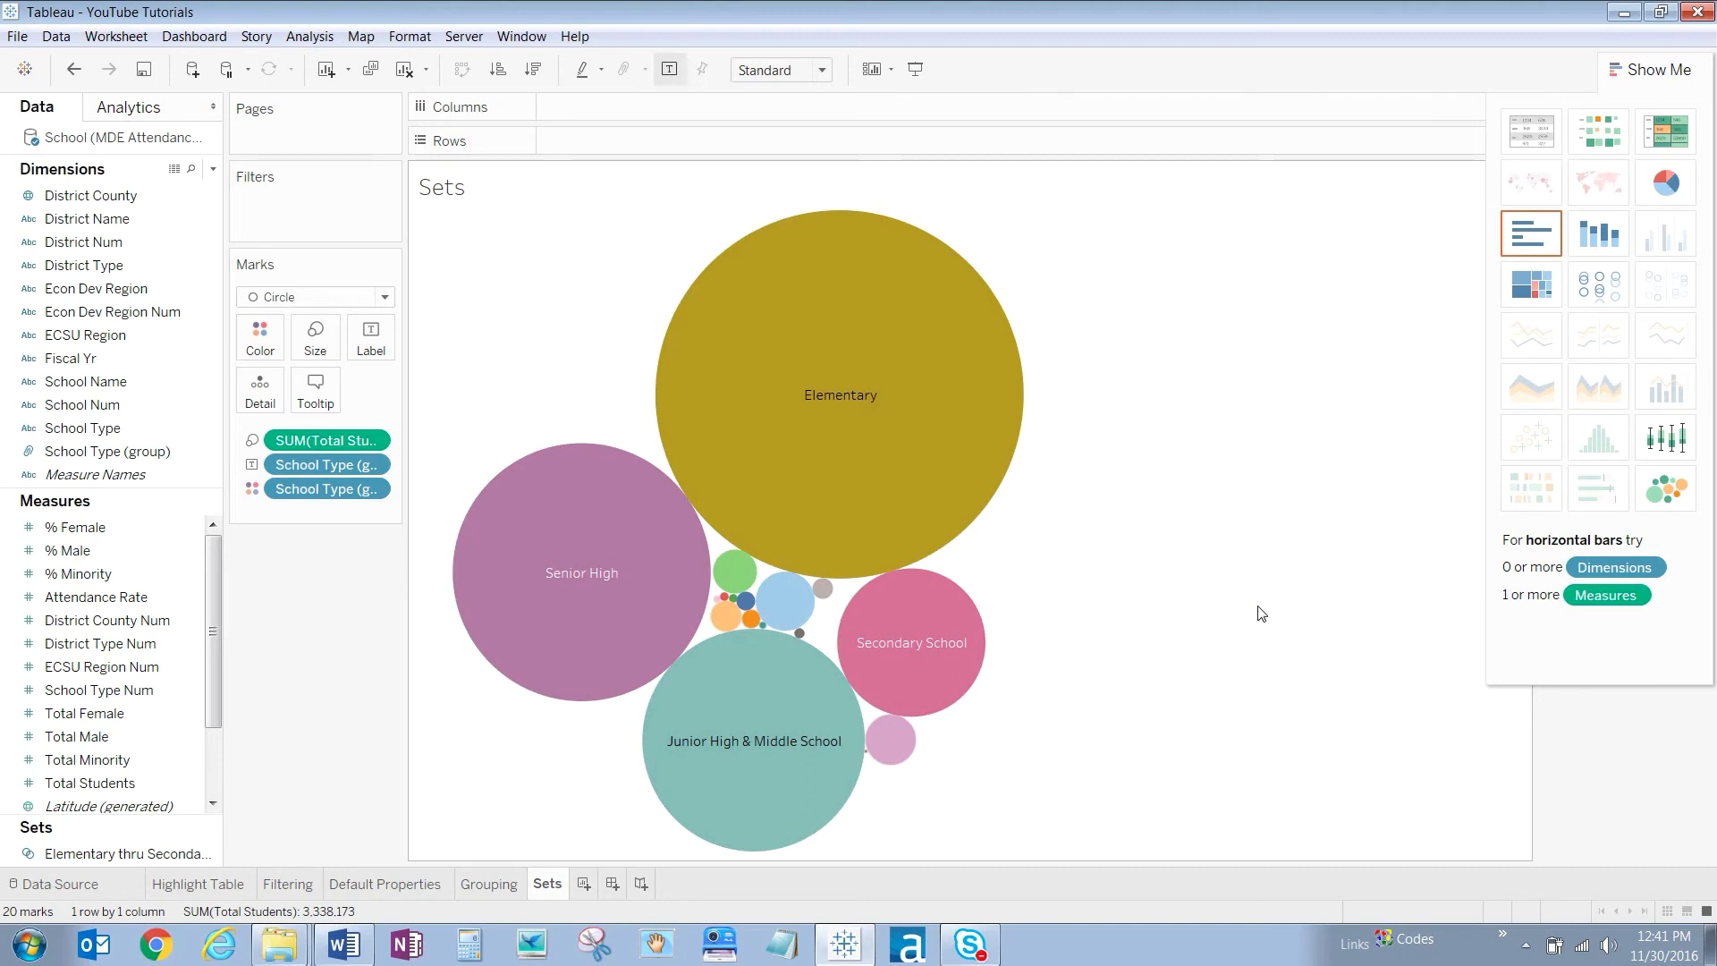
mouse_move(547, 754)
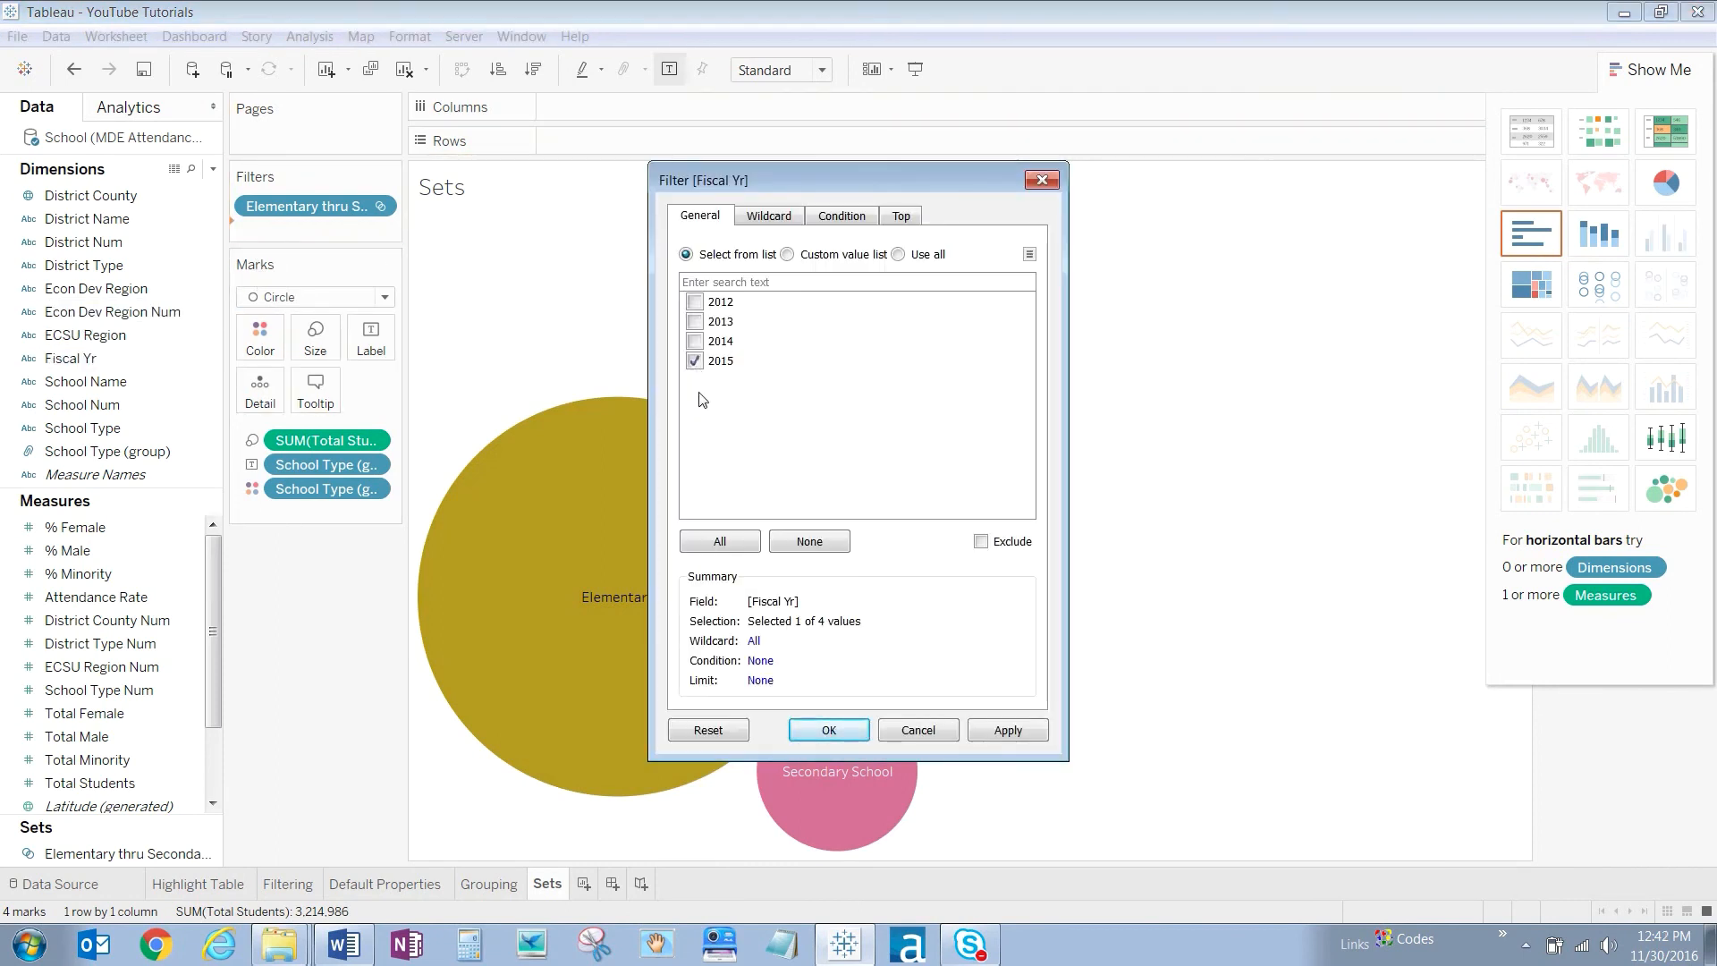
Apply the Fiscal Yr 2015 filter alongside the Elementary thru Secondary Set
left_click(828, 730)
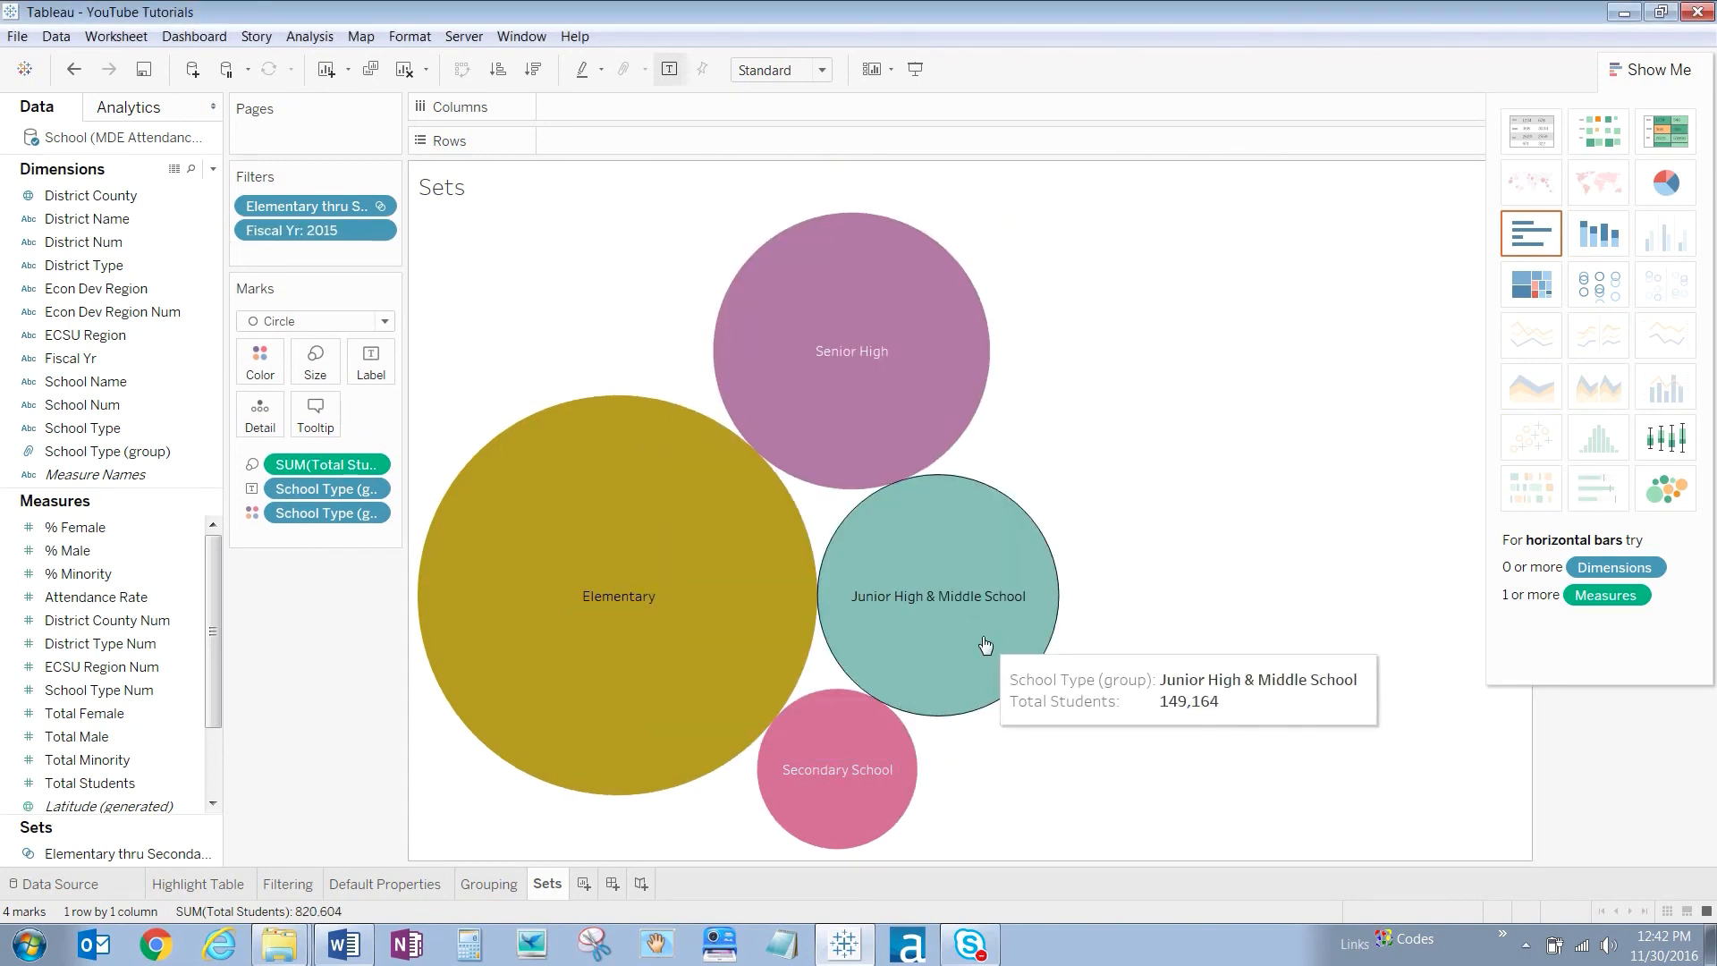